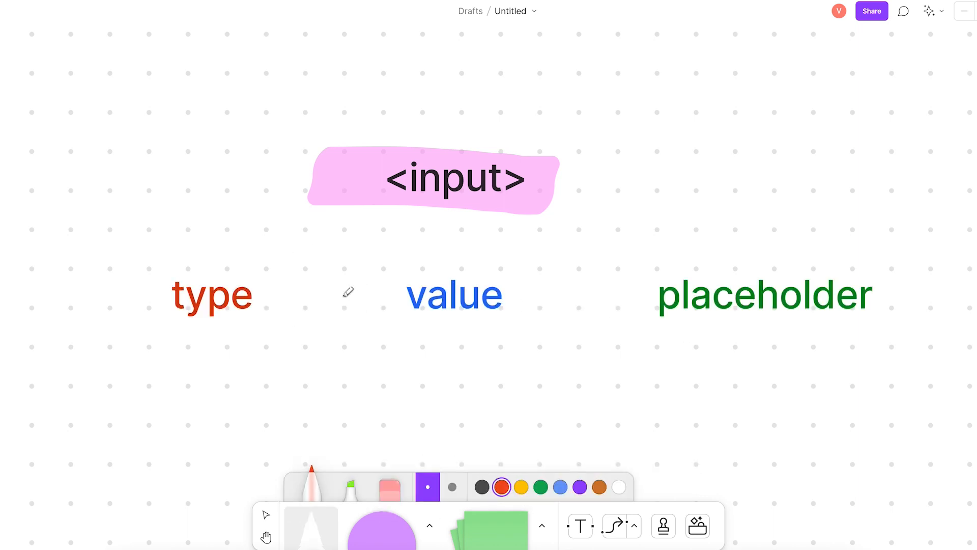
# Step: Draw a red line under the word 'type' beneath the <input> heading
pyautogui.moveTo(133, 339); pyautogui.dragTo(274, 327)
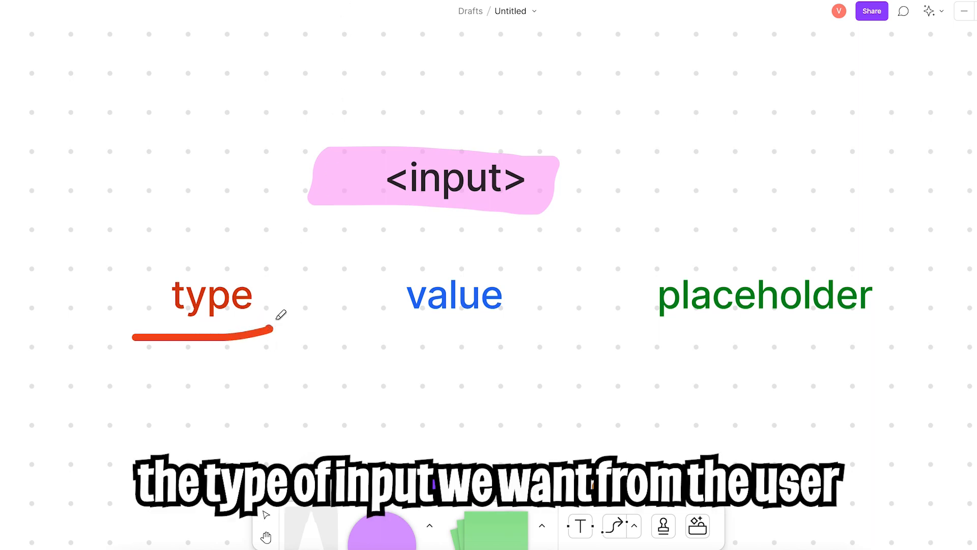
pyautogui.moveTo(224, 173)
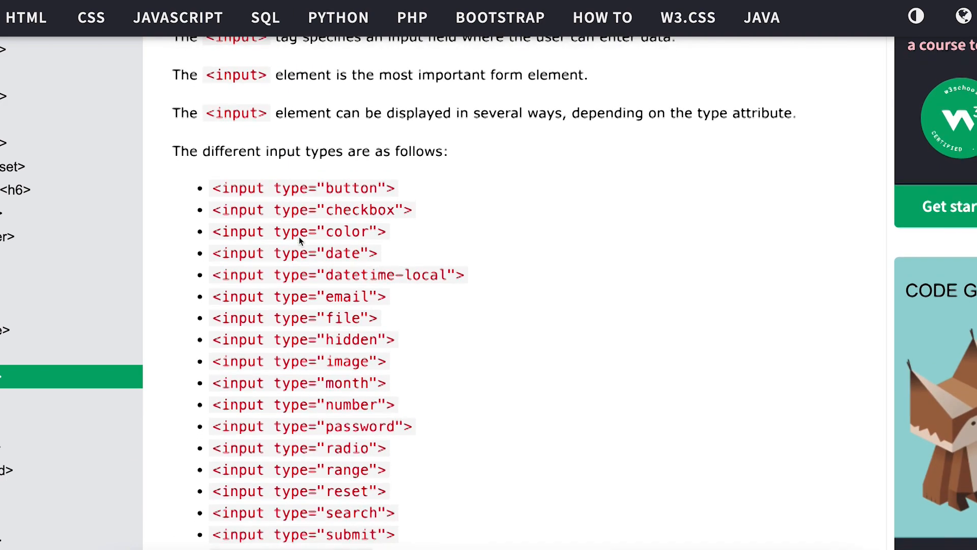
# Step: Scroll through the W3Schools input types list and highlight the 'date' type
pyautogui.scroll(-3)
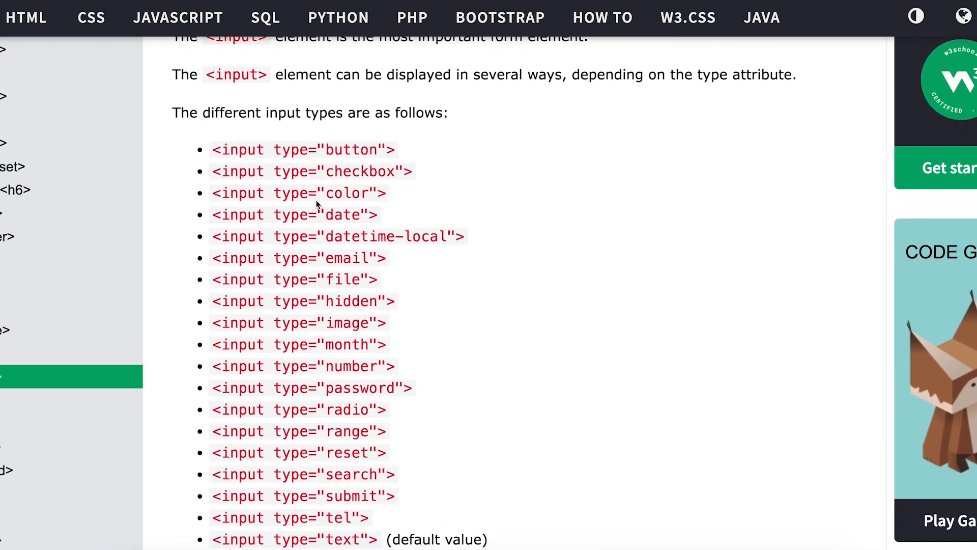
pyautogui.doubleClick(342, 214)
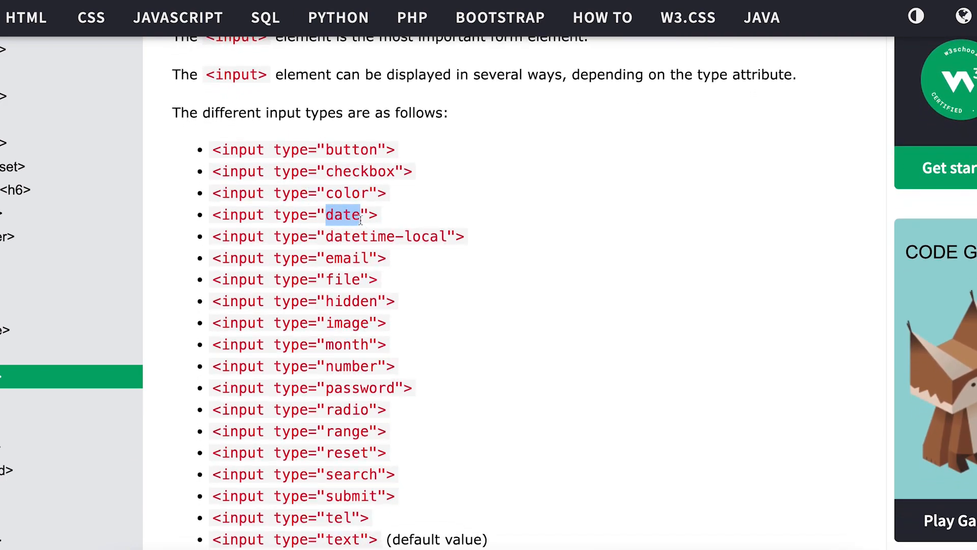
pyautogui.scroll(-3)
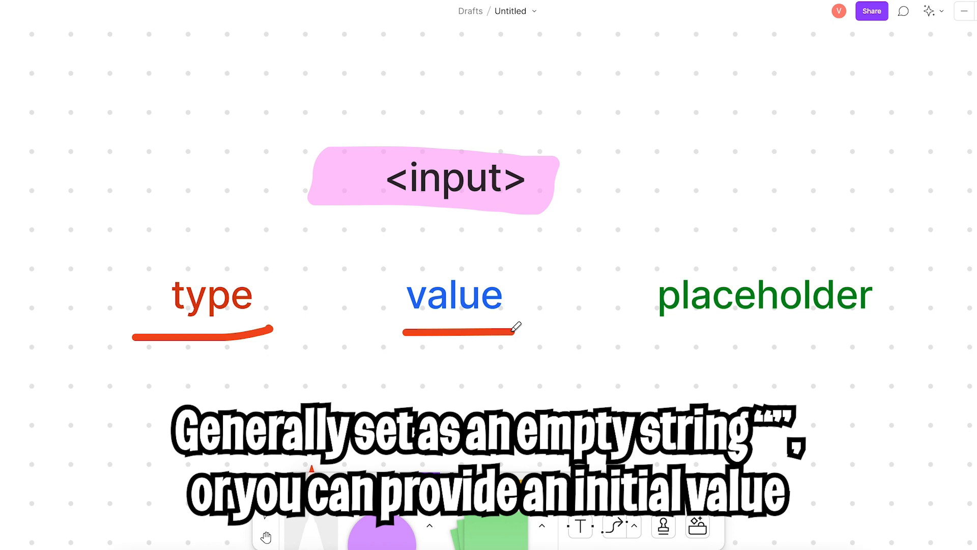
# Step: Draw a red underline beneath 'value', beside the already underlined 'type'
pyautogui.moveTo(650, 321); pyautogui.dragTo(857, 318)
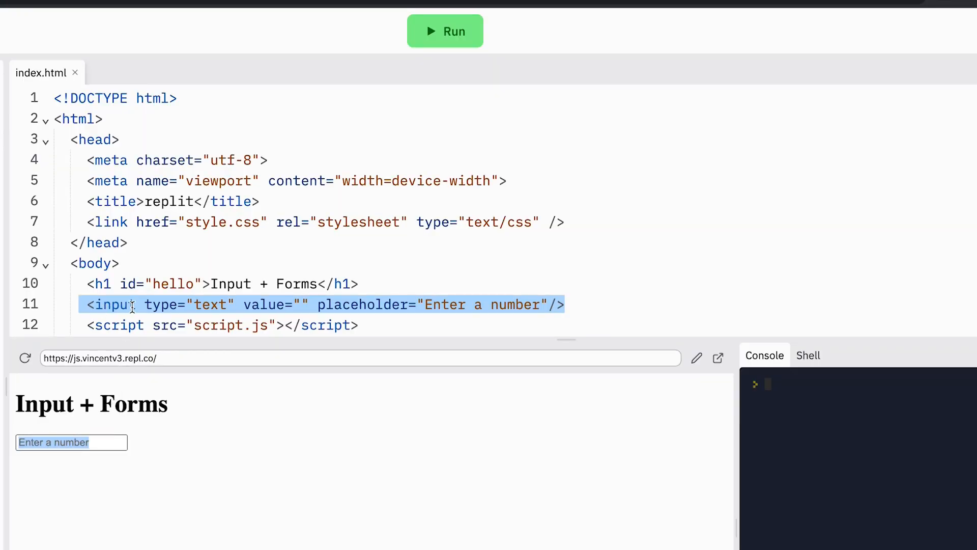
# Step: Point out the line-11 input, change its placeholder to 'What is your name', and rerun
pyautogui.doubleClick(210, 305)
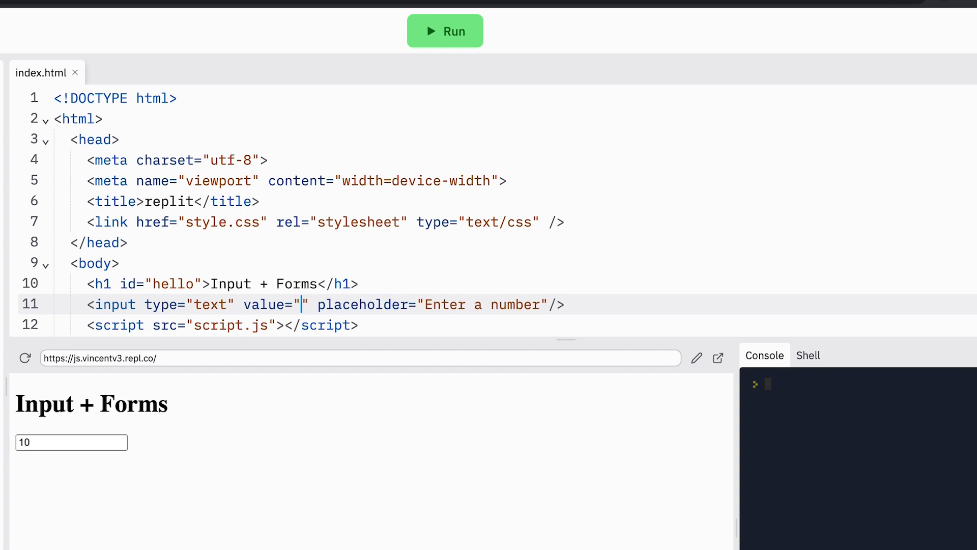
pyautogui.click(445, 32)
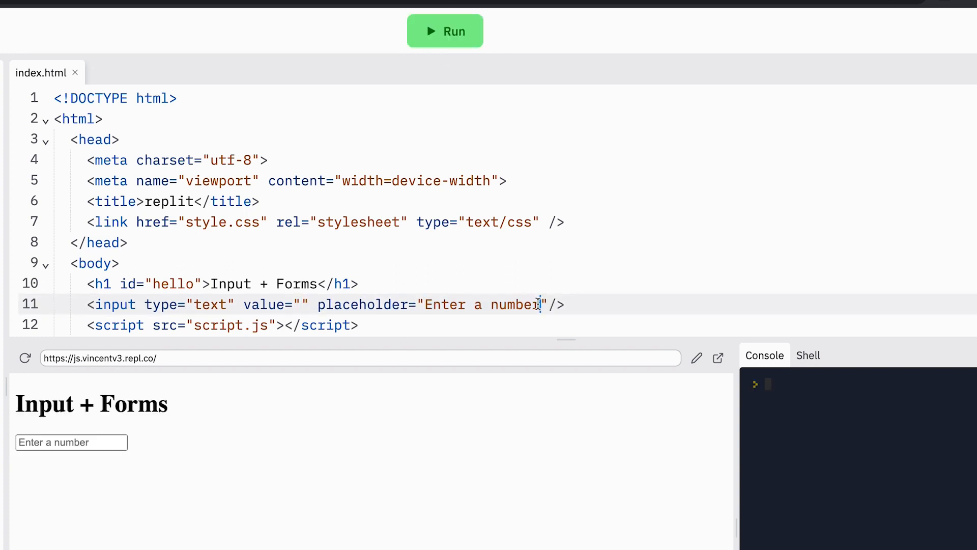
pyautogui.doubleClick(482, 305)
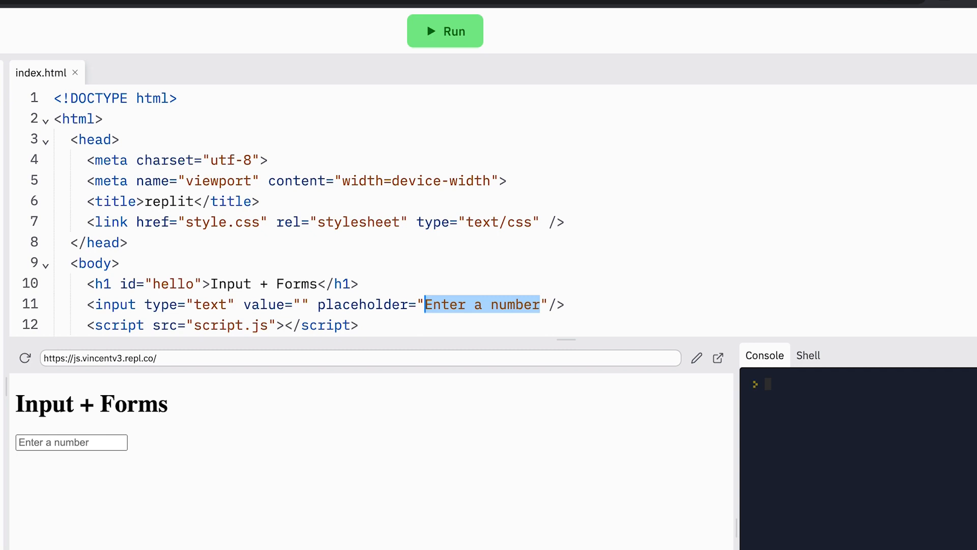
pyautogui.write('What is your name')
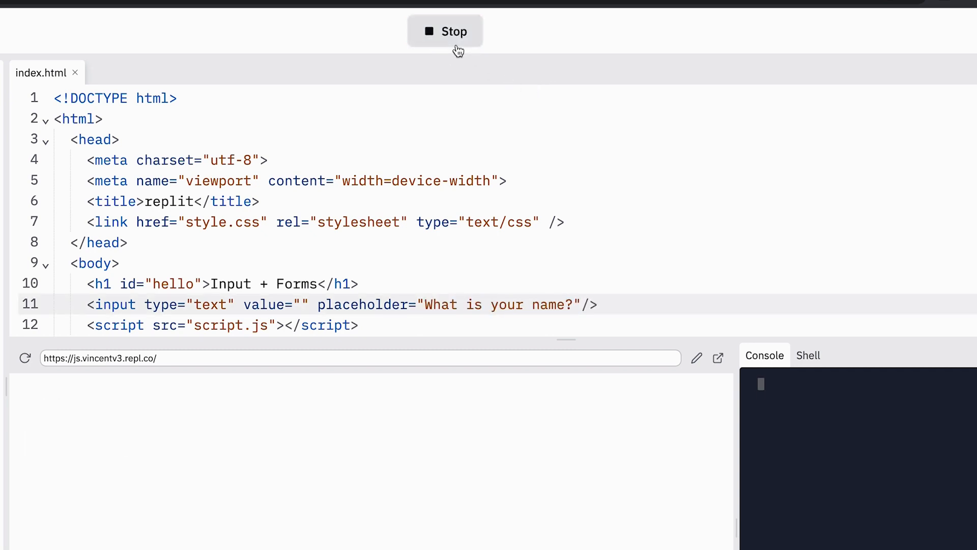
pyautogui.click(445, 31)
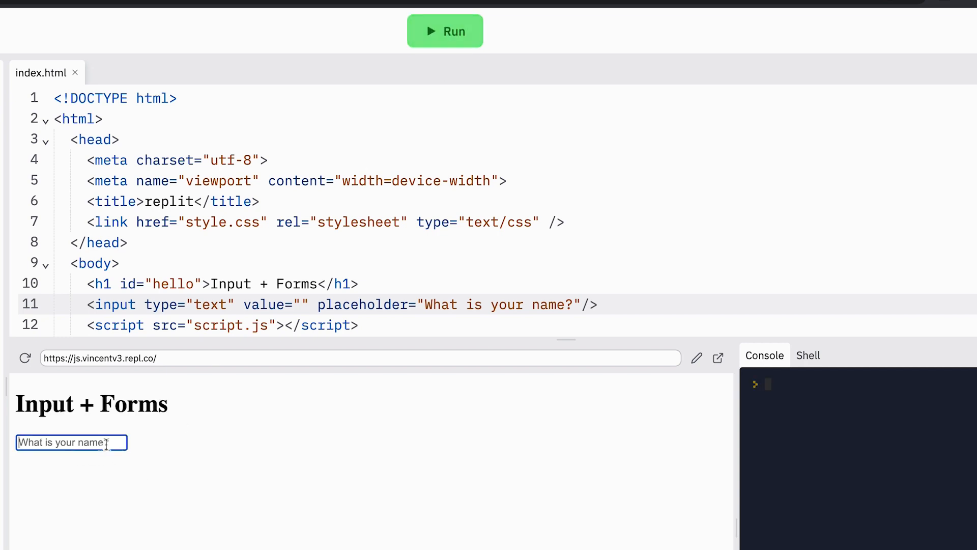
# Step: Change the input type from 'text' to 'color' and rerun the preview
pyautogui.doubleClick(210, 304)
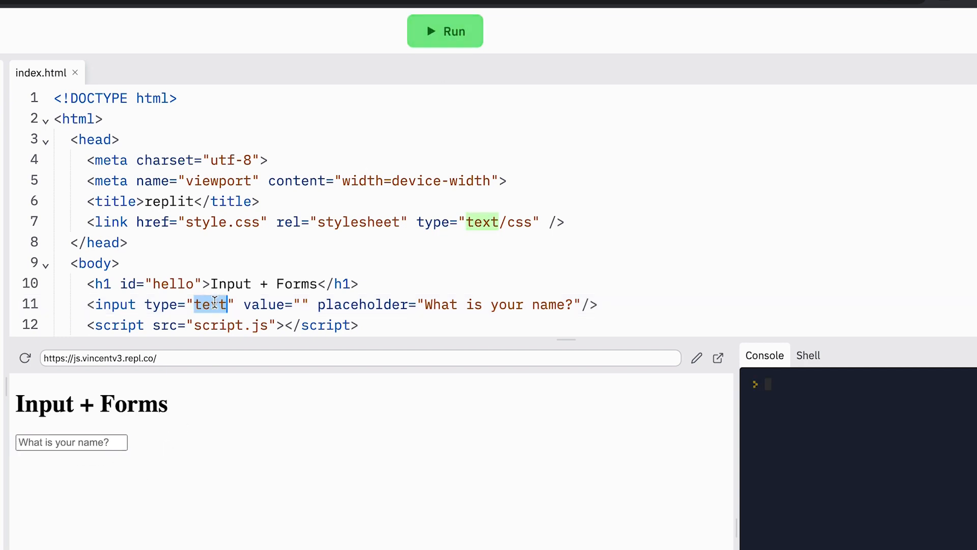
pyautogui.write('color')
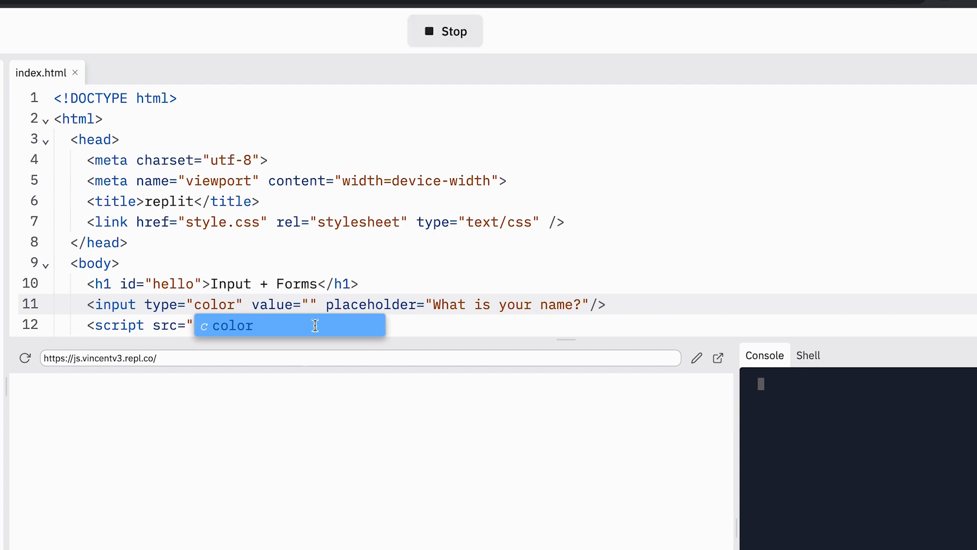
pyautogui.click(445, 31)
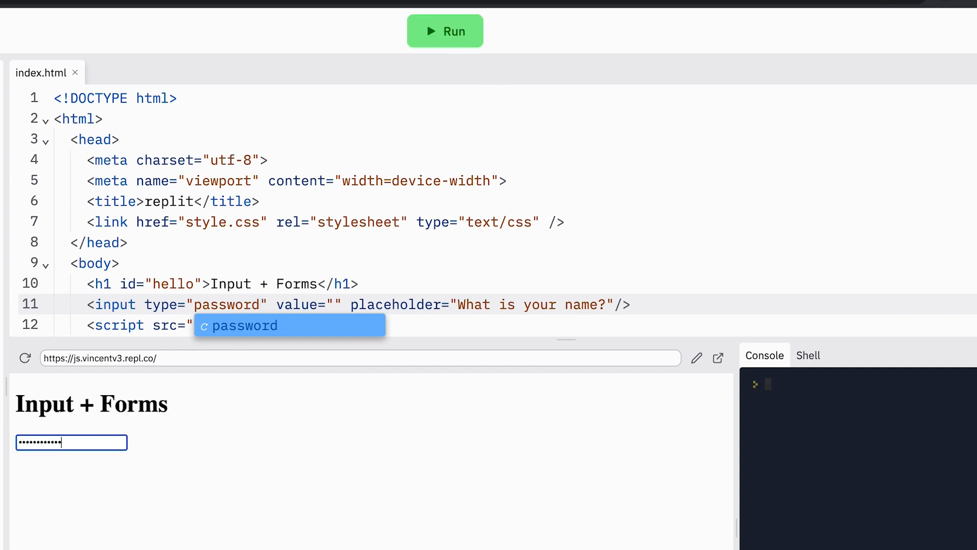
pyautogui.moveTo(498, 321)
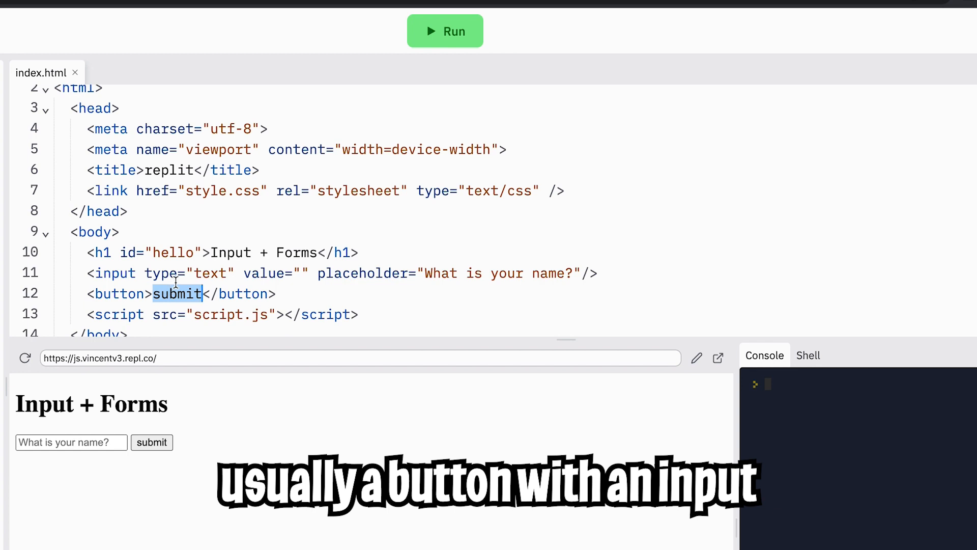
# Step: Add onclick="submit()" to the submit button
pyautogui.write('onclick')
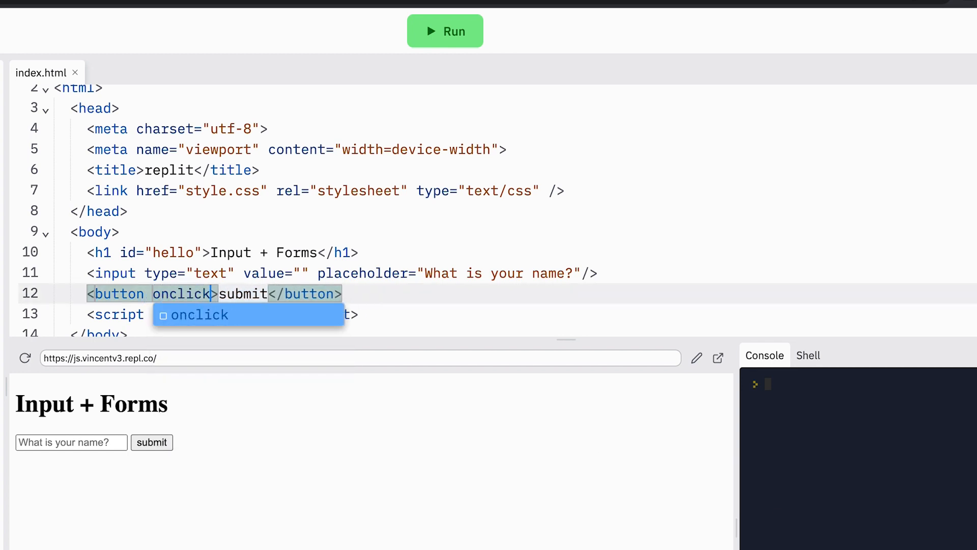
pyautogui.write('="su')
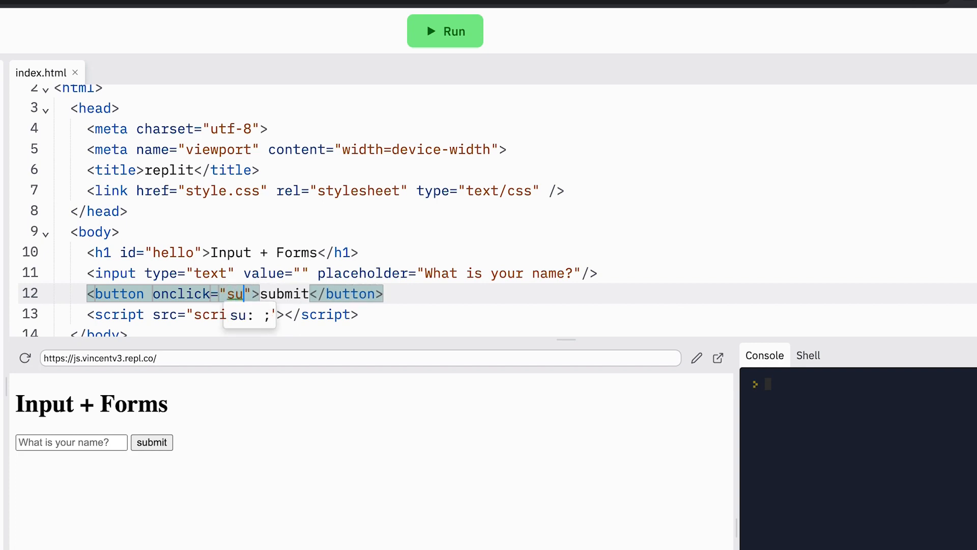
pyautogui.write('bmit()')
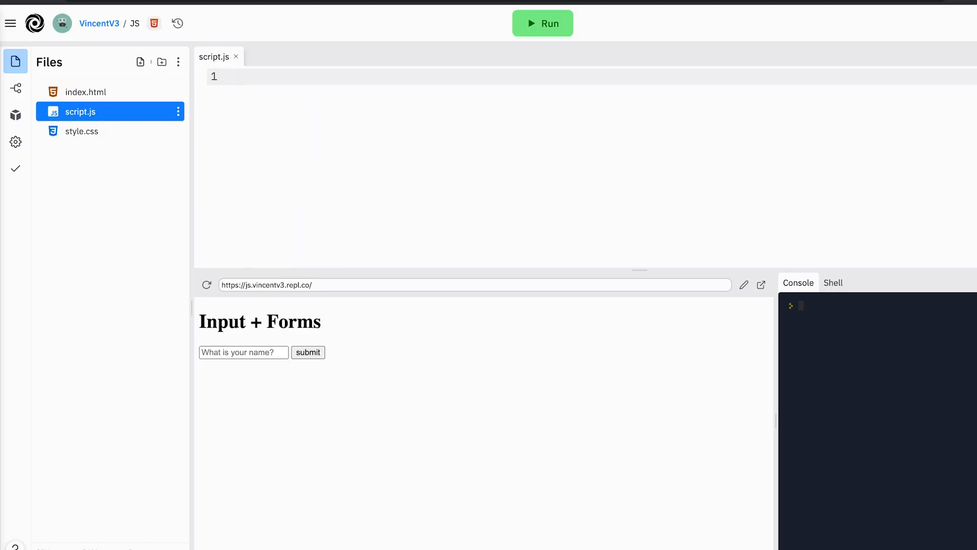
# Step: Define function submit() in script.js that logs "submit" to the console
pyautogui.write('function submi')
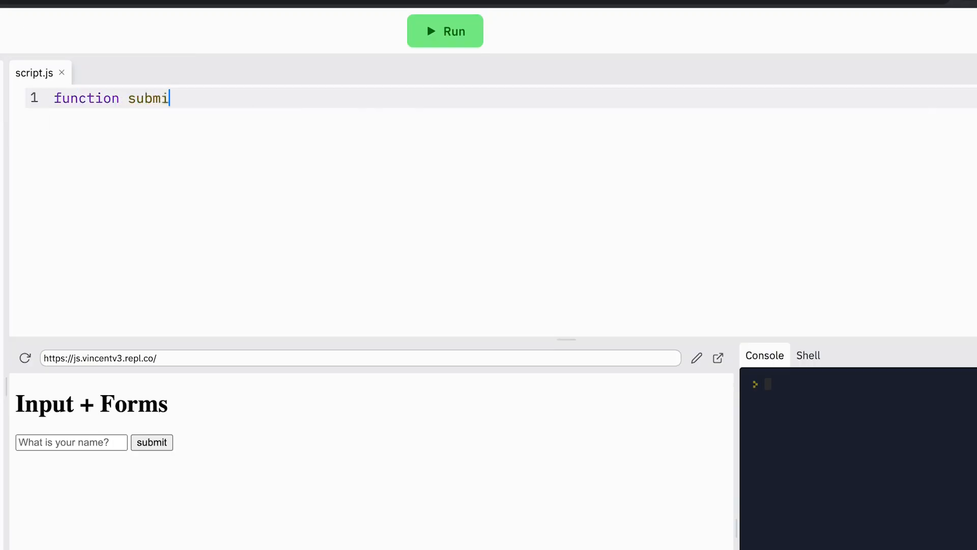
pyautogui.write('t() {}')
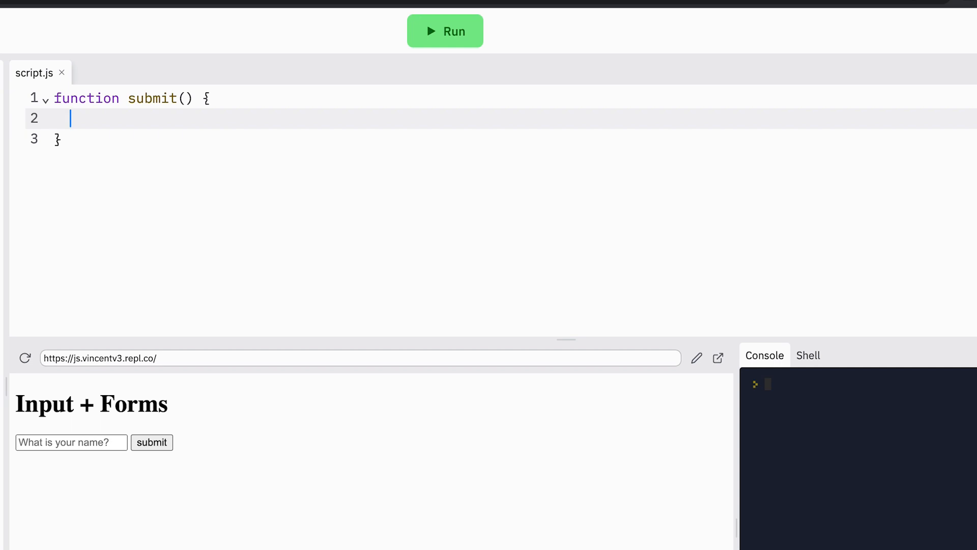
pyautogui.write('console.log')
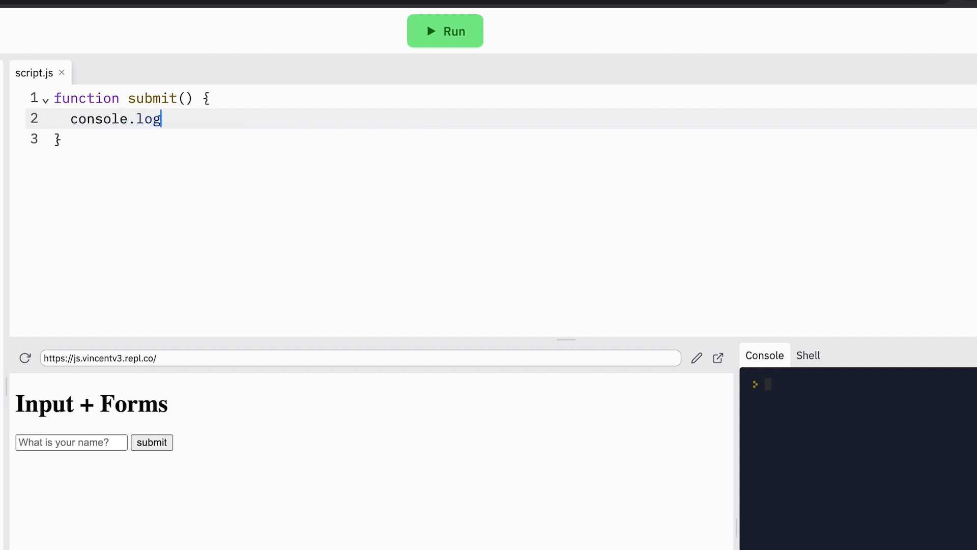
pyautogui.write('("submi"')
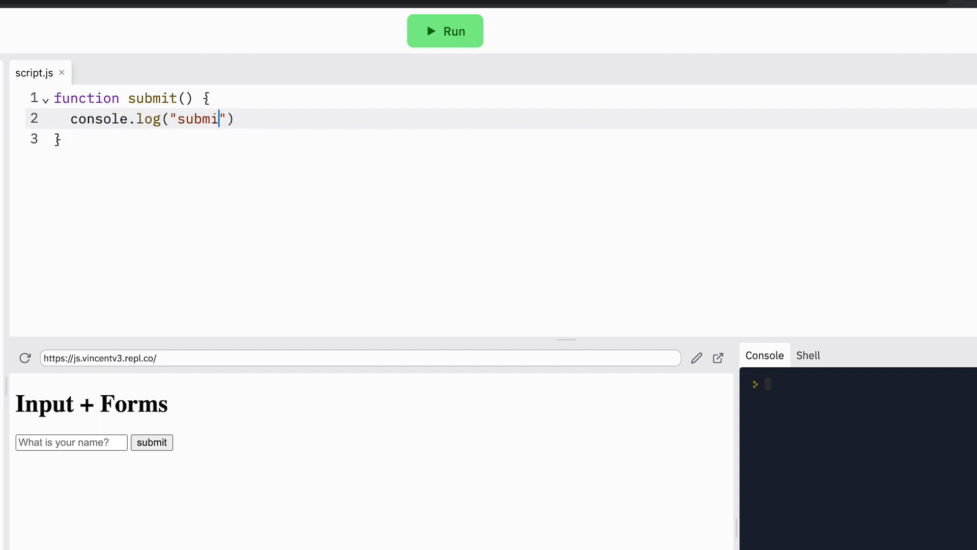
pyautogui.click(444, 31)
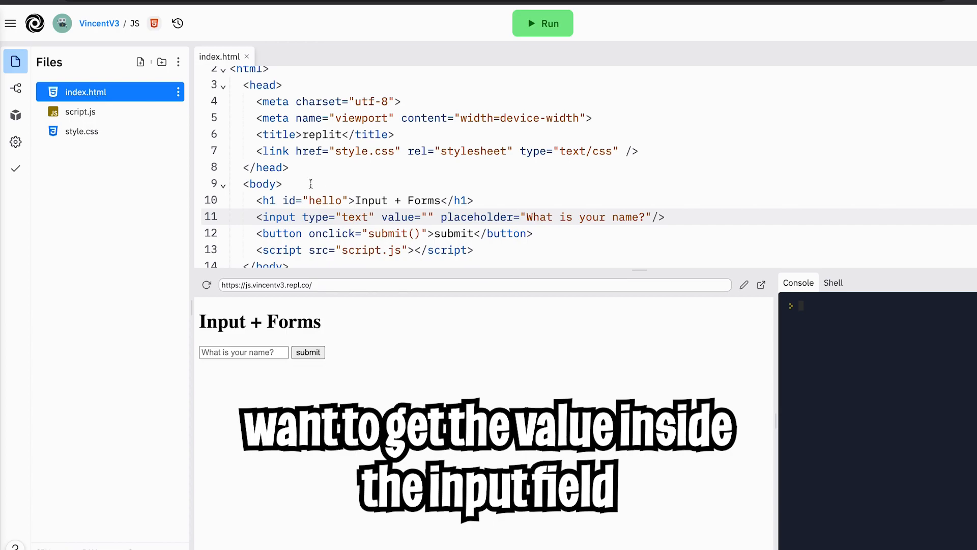
# Step: Give the name input the id "nameField"
pyautogui.write('id')
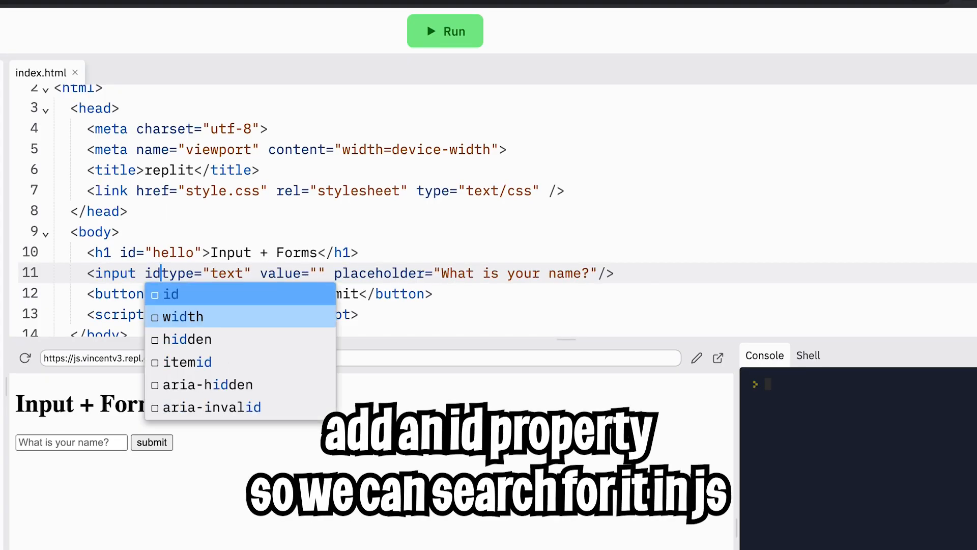
pyautogui.write('="')
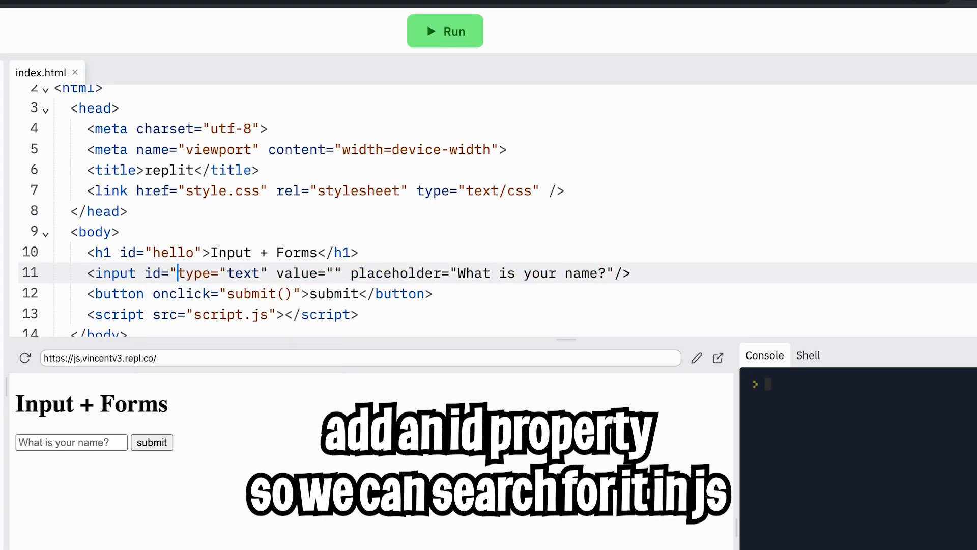
pyautogui.write('nameField')
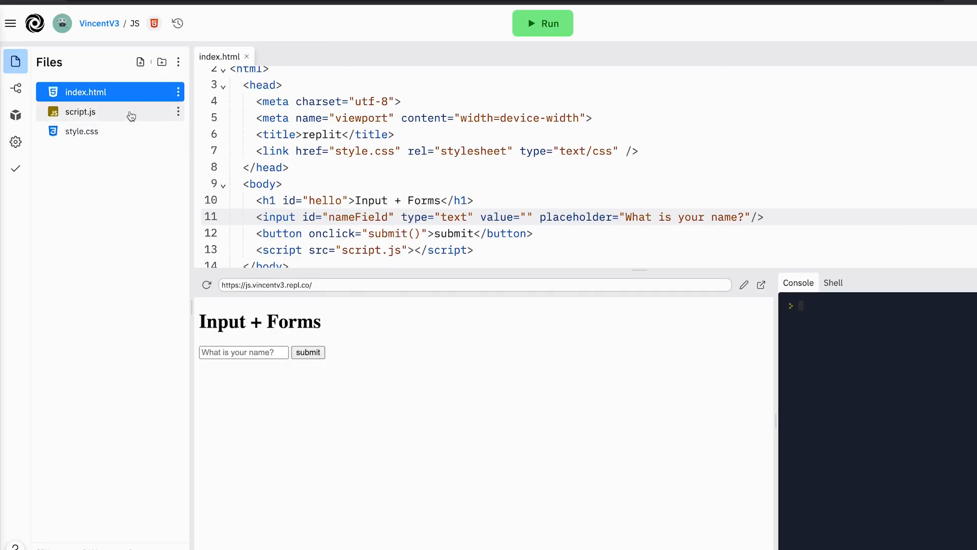
# Step: Inside submit(), store document.findElementById("nameField") in const nameInput and start console.log
pyautogui.click(82, 112)
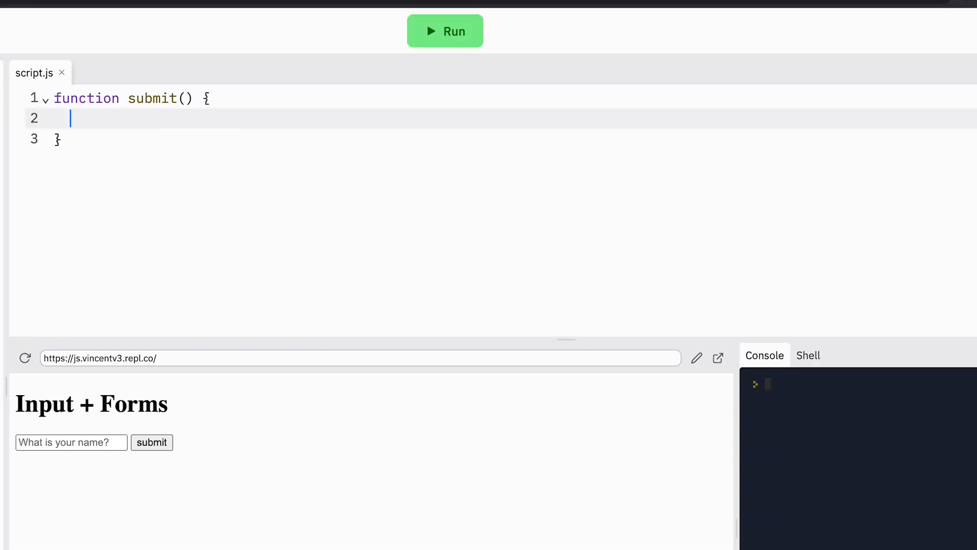
pyautogui.write('document.')
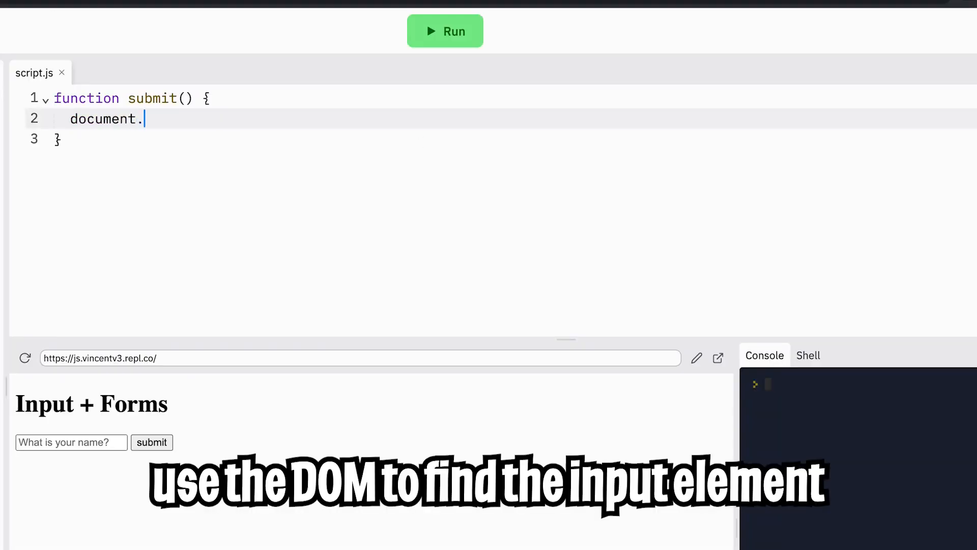
pyautogui.write('findElementById')
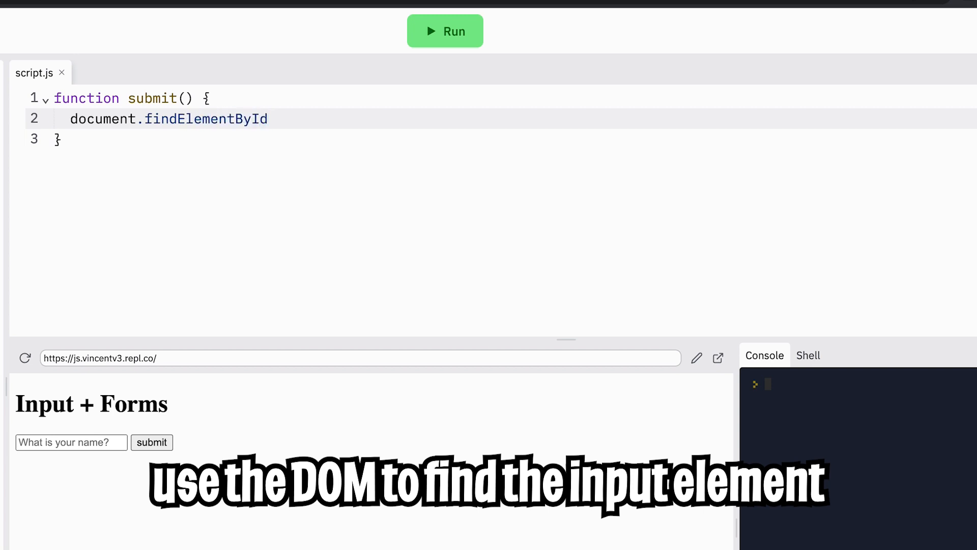
pyautogui.write('()')
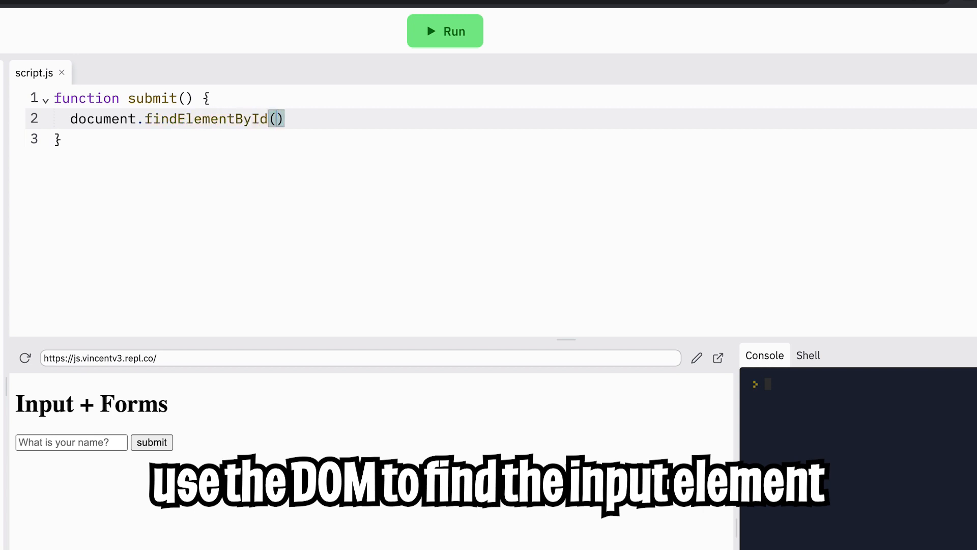
pyautogui.write('"nameField"')
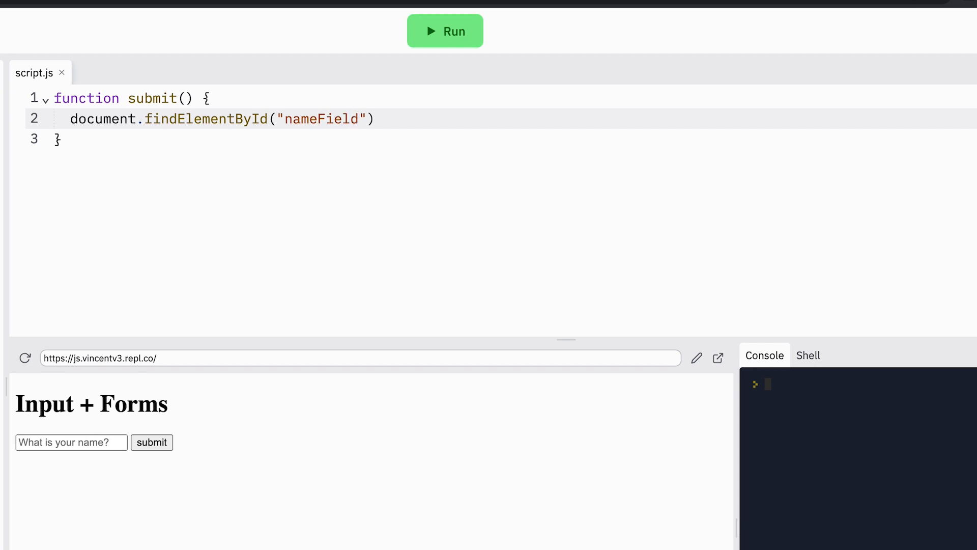
pyautogui.write(';')
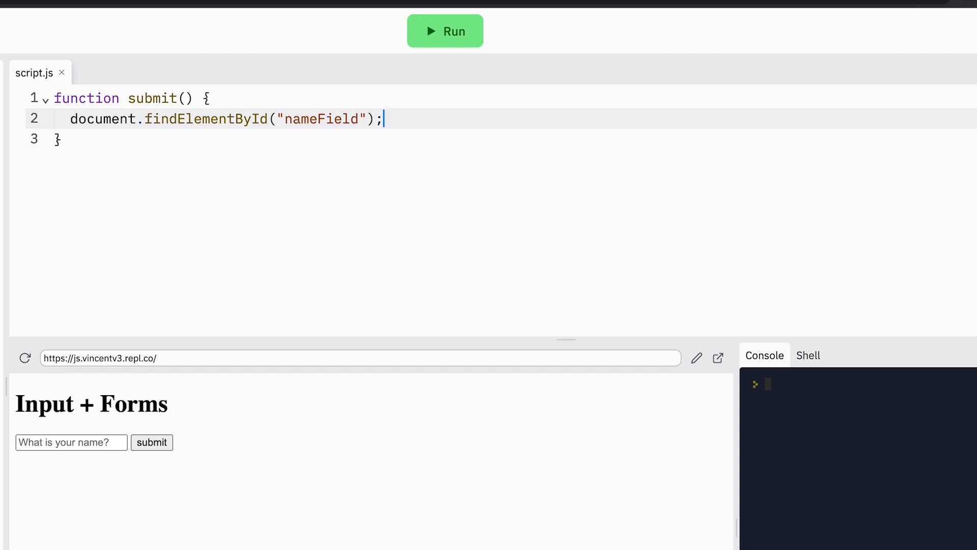
pyautogui.write('const nam')
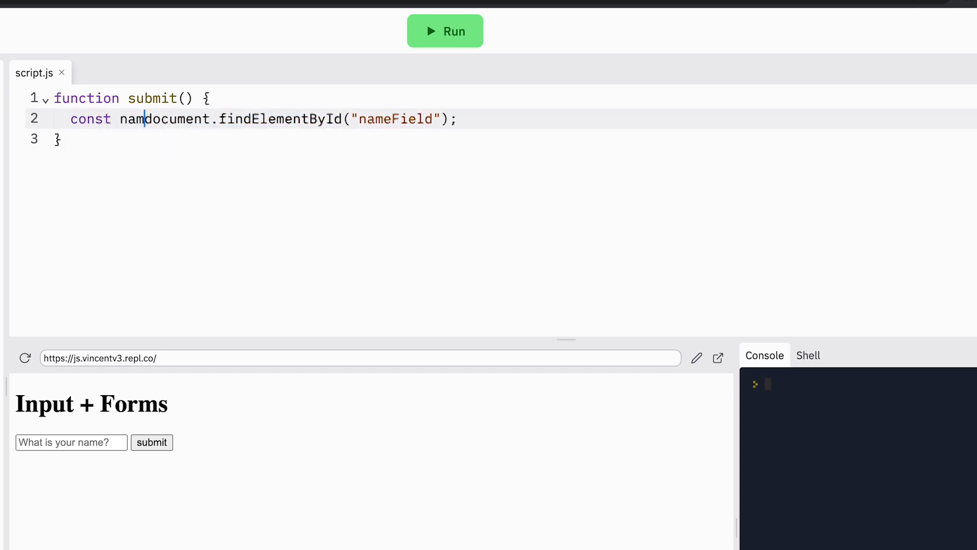
pyautogui.write('eInput =')
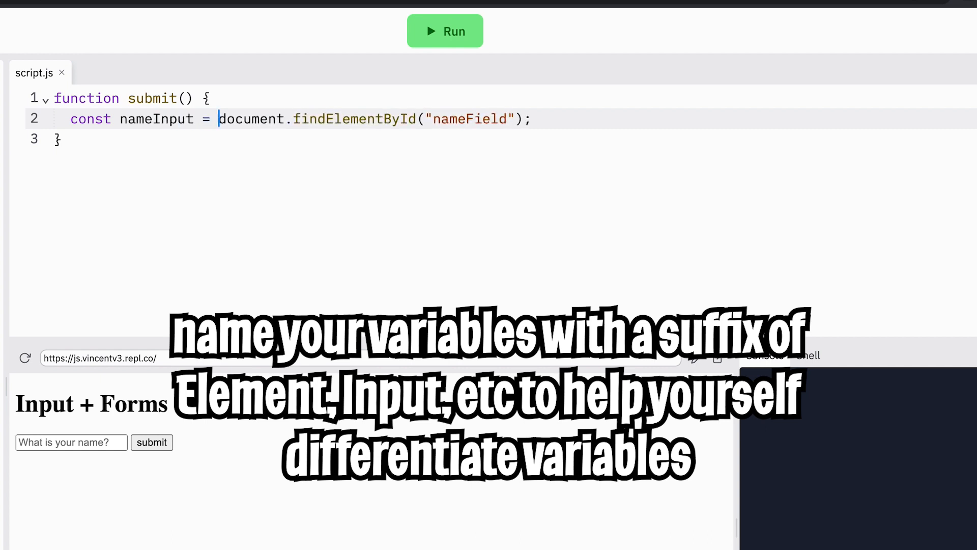
pyautogui.write('console.log(')
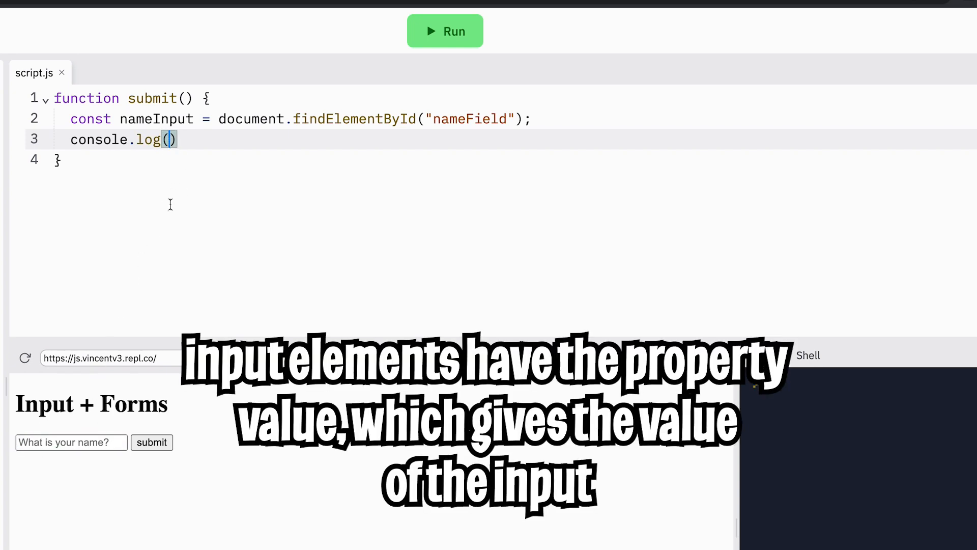
# Step: Log nameInput.value, run the page, and inspect the TypeError about document
pyautogui.write('nameInput')
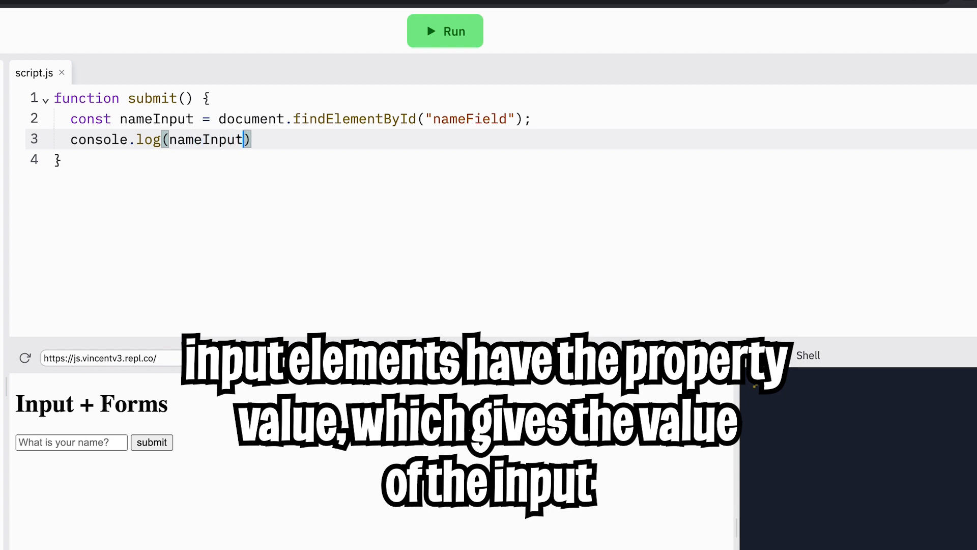
pyautogui.write('.value')
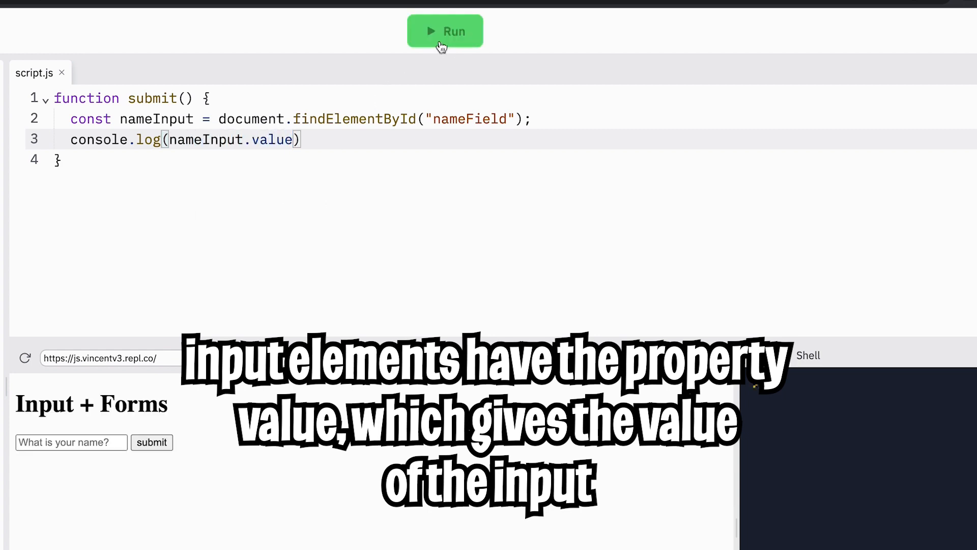
pyautogui.click(152, 442)
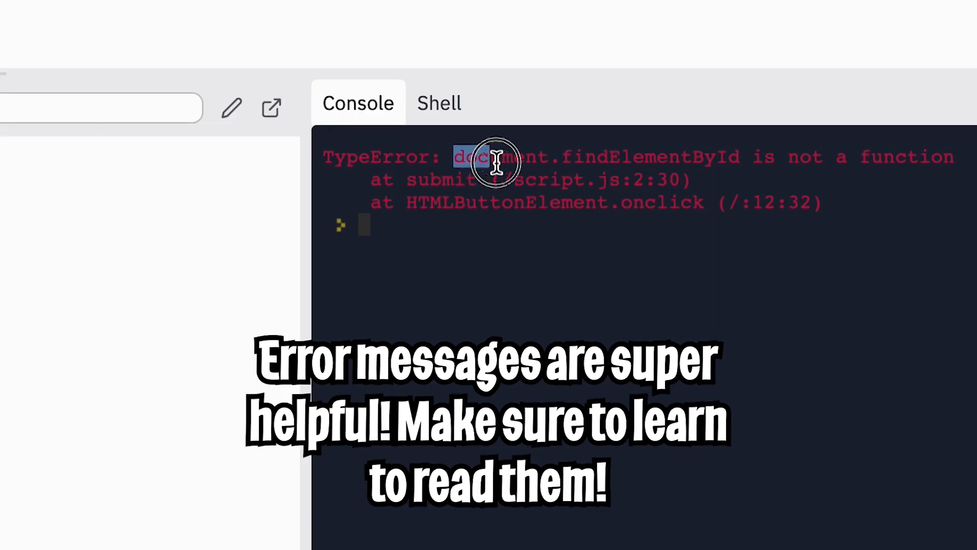
pyautogui.moveTo(486, 157); pyautogui.dragTo(822, 179)
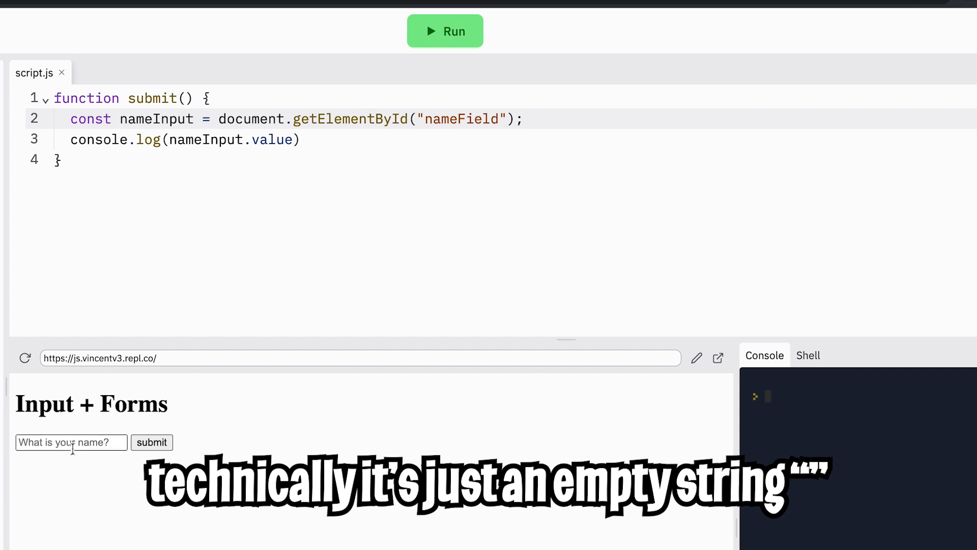
# Step: Enter 'Vincent' in the name field, submit, and highlight the logged name
pyautogui.write('Vincen')
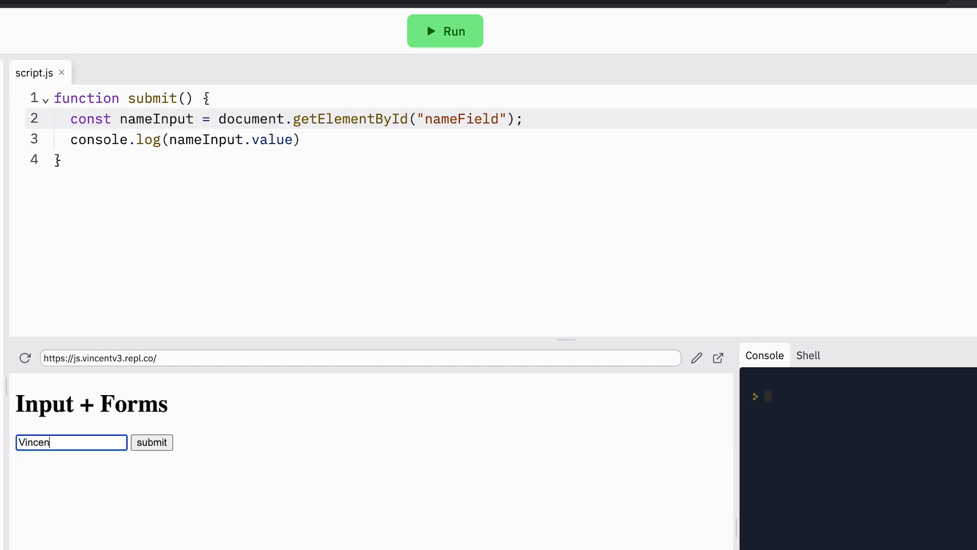
pyautogui.click(151, 442)
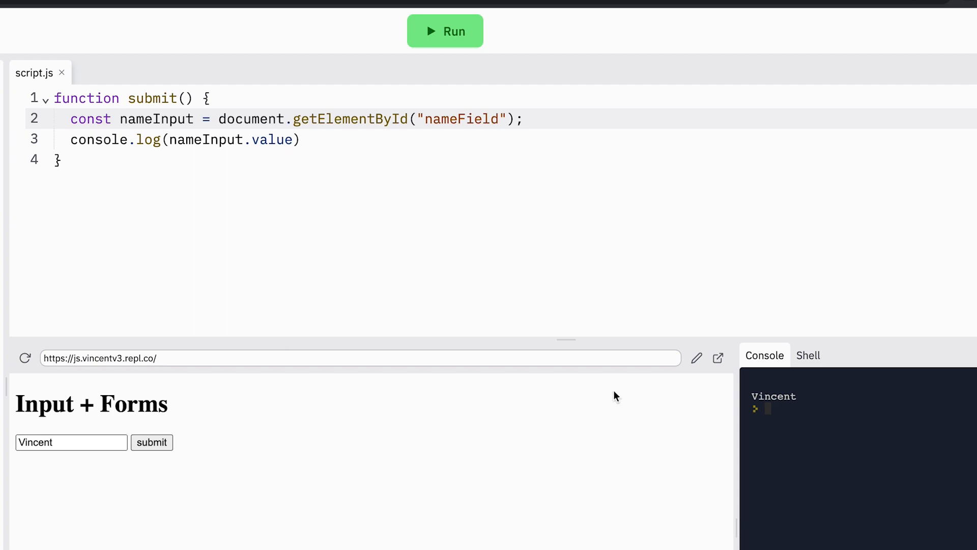
pyautogui.doubleClick(773, 395)
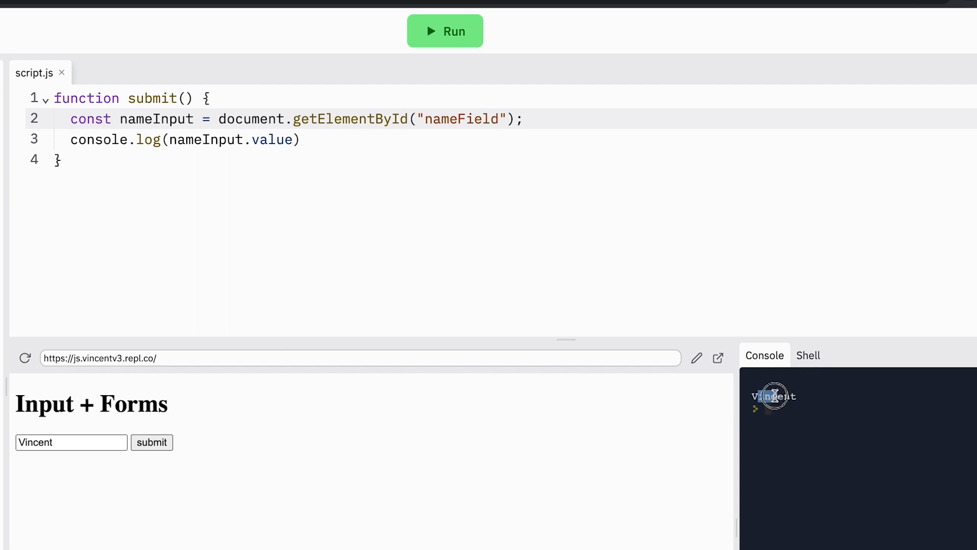
# Step: Enter 'hello' in the name field and submit it
pyautogui.click(72, 442)
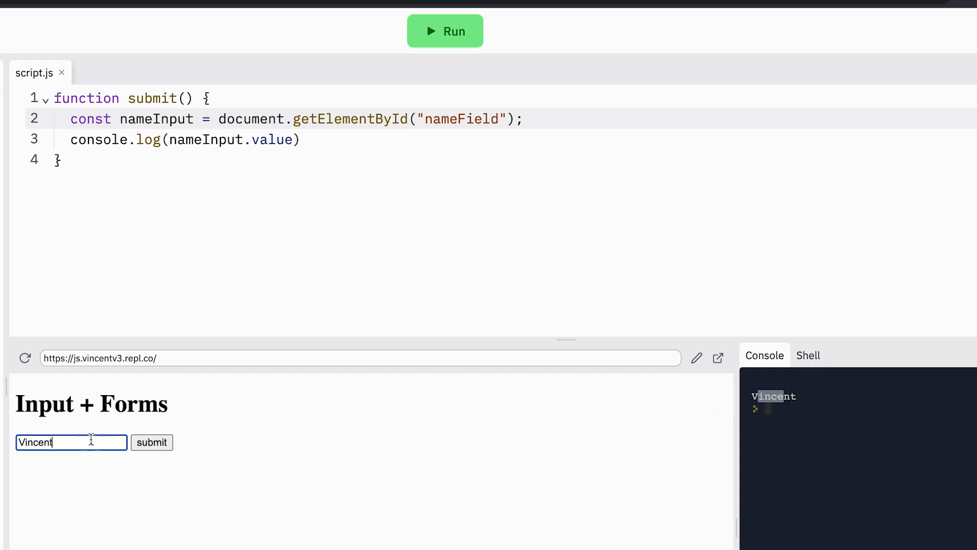
pyautogui.write('hello')
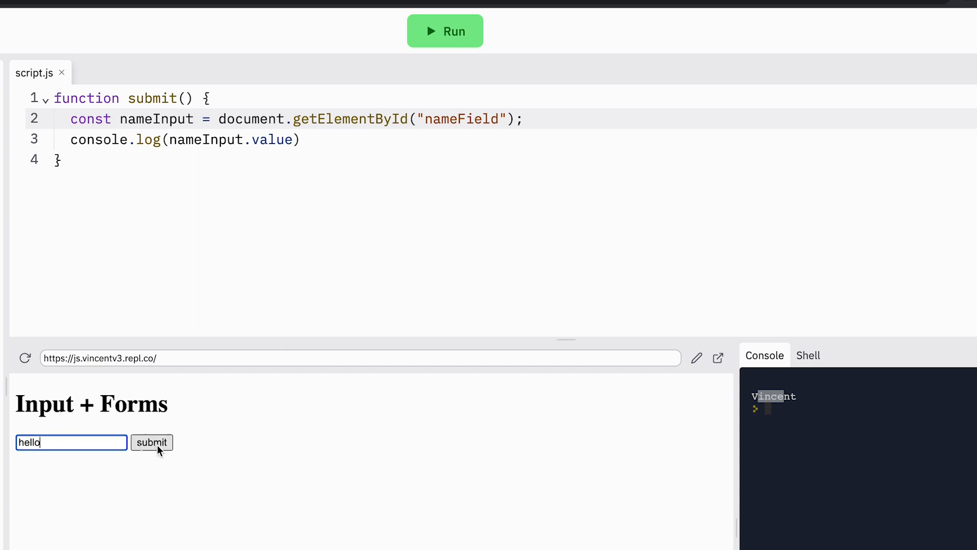
pyautogui.click(152, 442)
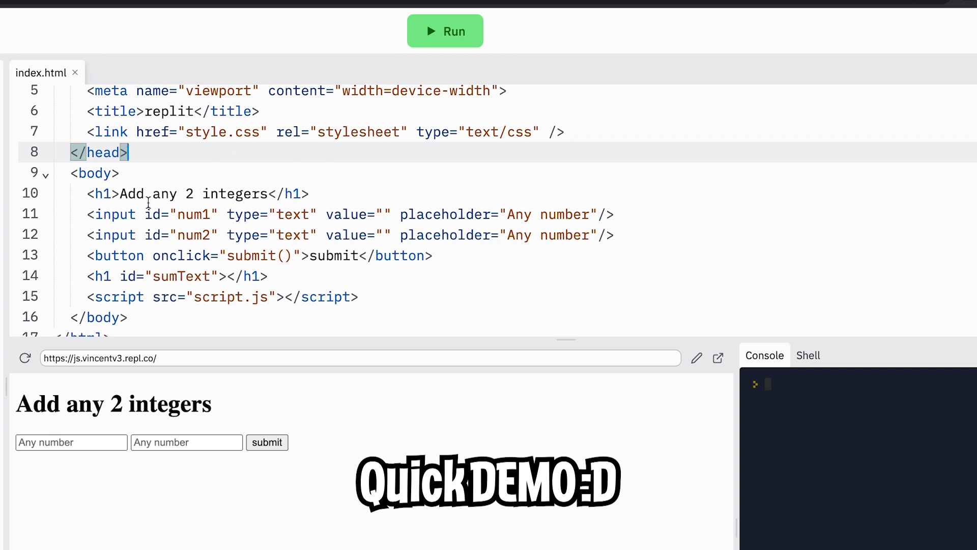
# Step: Highlight the two number input tags, their ids and the sumText heading's id
pyautogui.moveTo(91, 213); pyautogui.dragTo(586, 235)
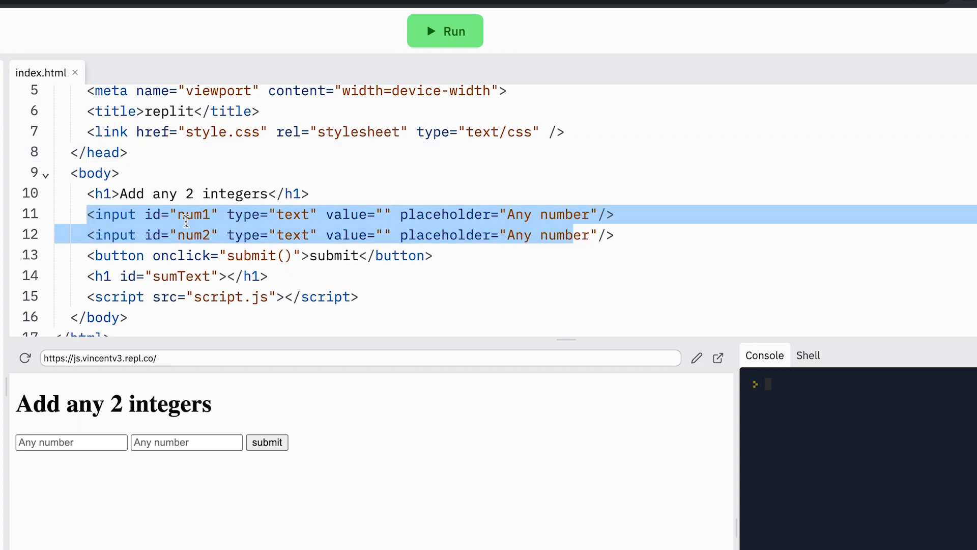
pyautogui.doubleClick(194, 214)
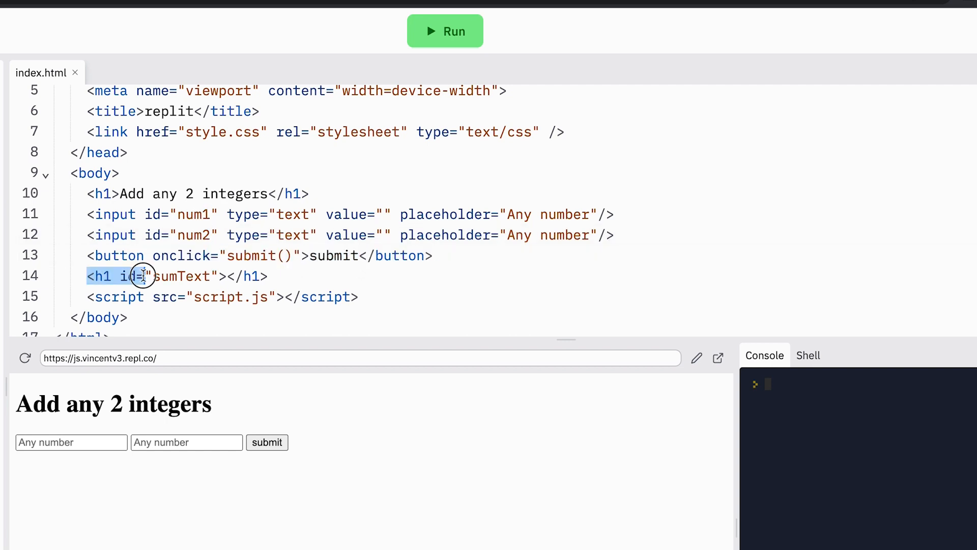
pyautogui.doubleClick(181, 275)
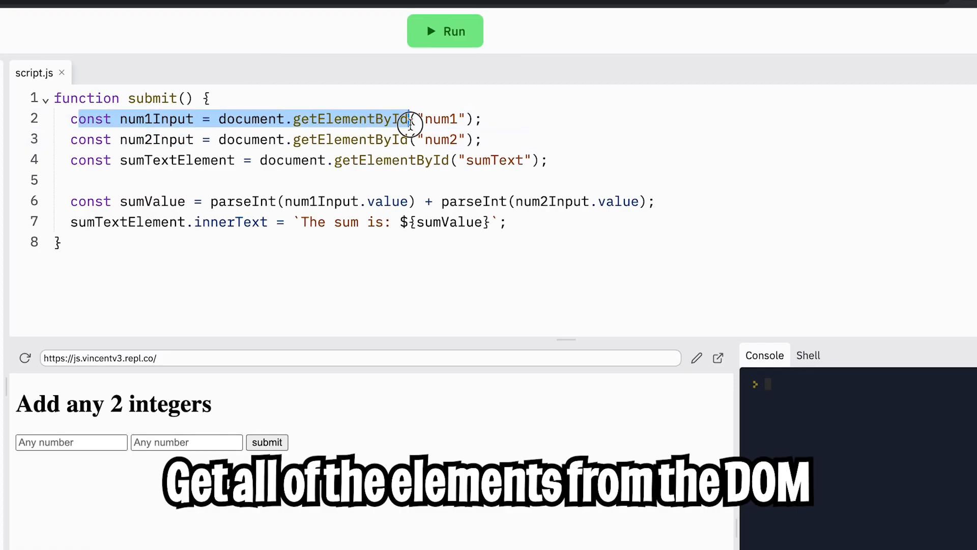
# Step: Walk through script.js's sumText lookup, both parseInt calls and the sum expression
pyautogui.doubleClick(494, 160)
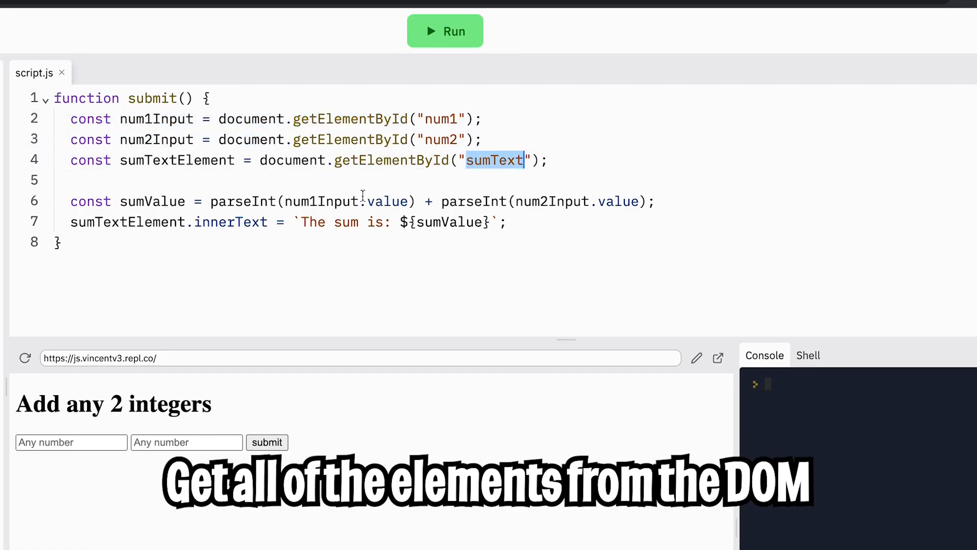
pyautogui.doubleClick(239, 200)
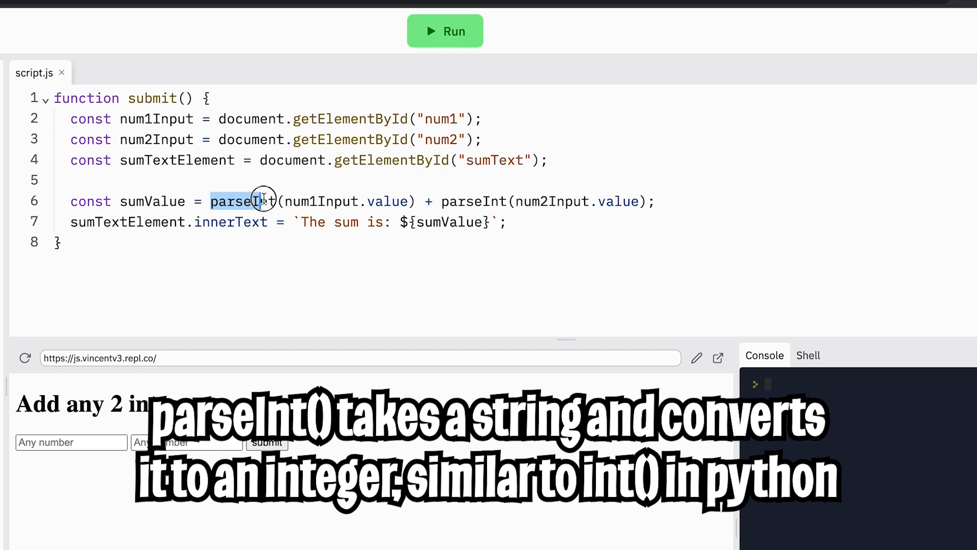
pyautogui.moveTo(262, 201); pyautogui.dragTo(380, 202)
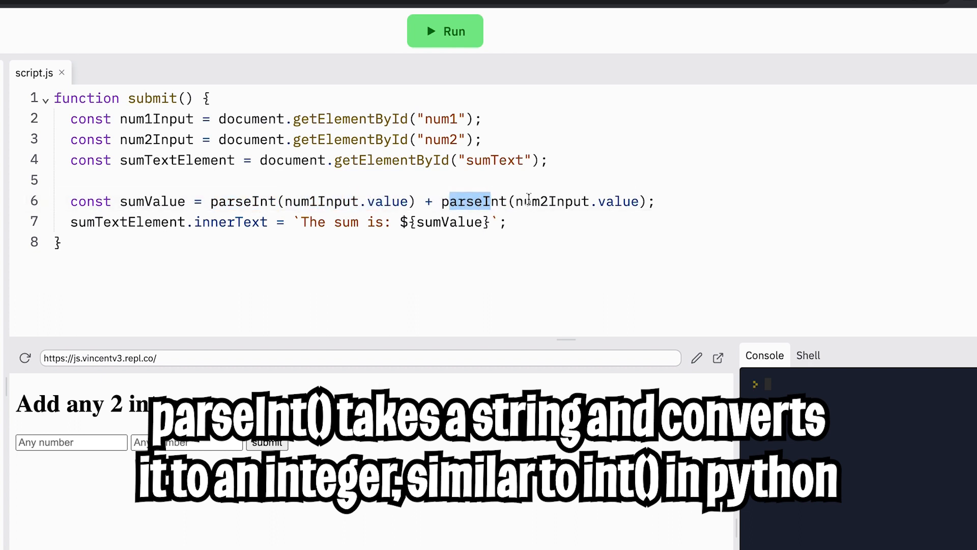
pyautogui.doubleClick(545, 202)
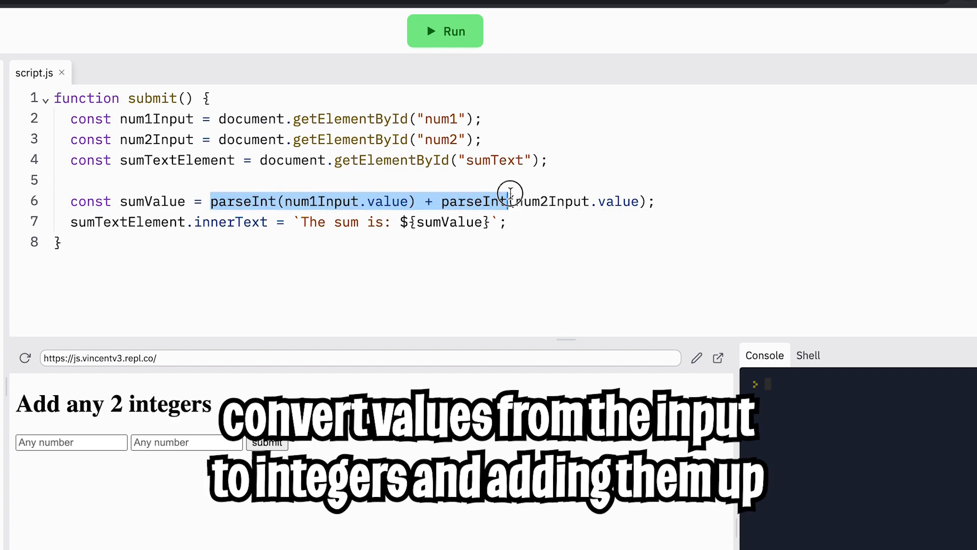
pyautogui.moveTo(510, 200); pyautogui.dragTo(582, 200)
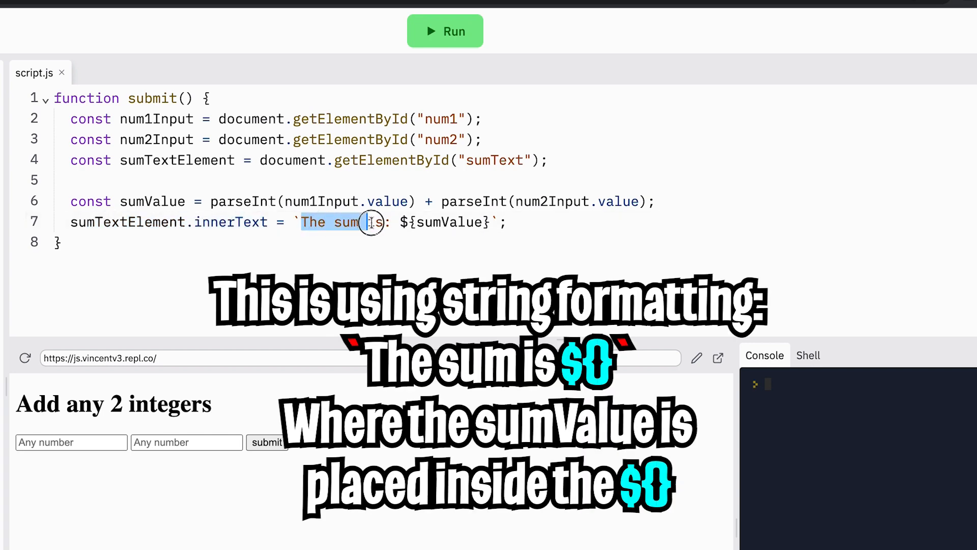
pyautogui.click(458, 222)
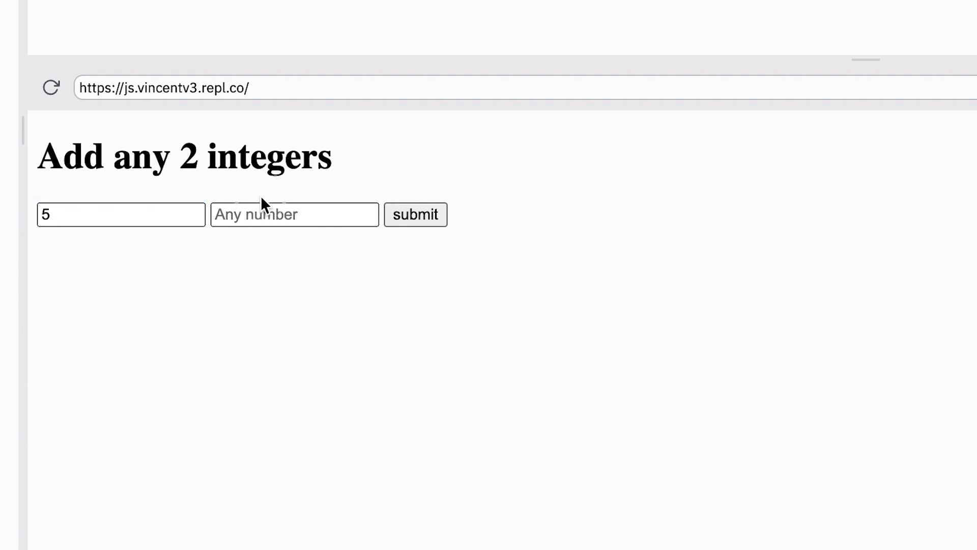
# Step: Replace the numbers with 43 and 25 and submit, so the page reports 68
pyautogui.click(415, 214)
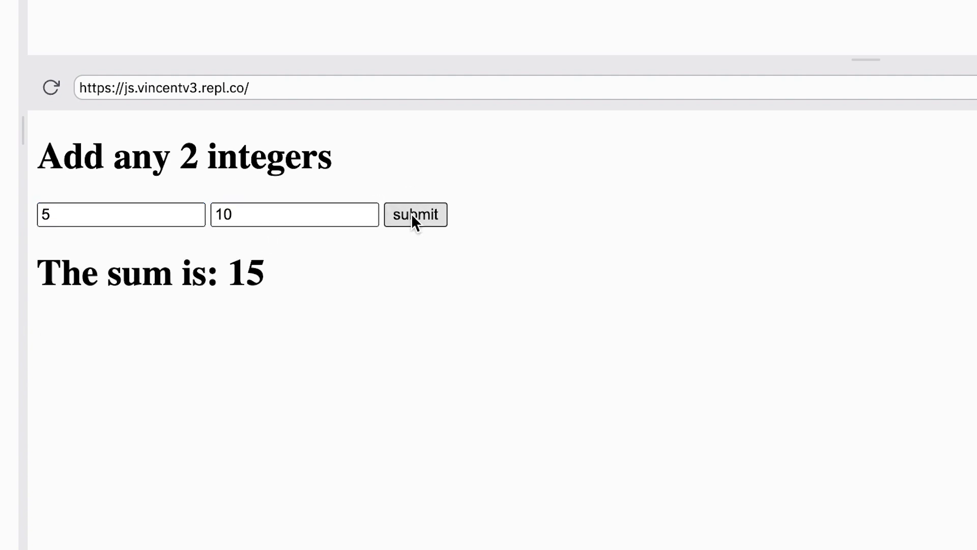
pyautogui.moveTo(103, 273); pyautogui.dragTo(252, 273)
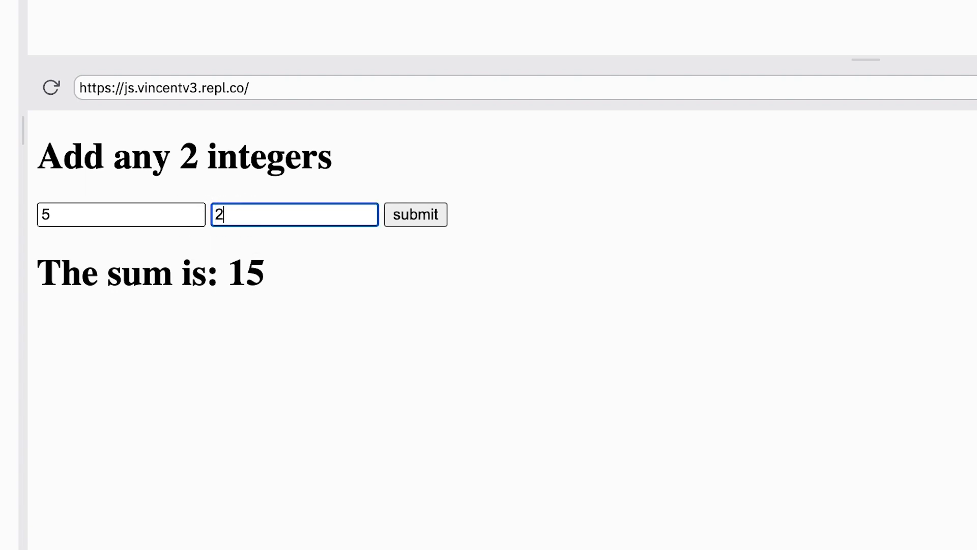
pyautogui.click(415, 214)
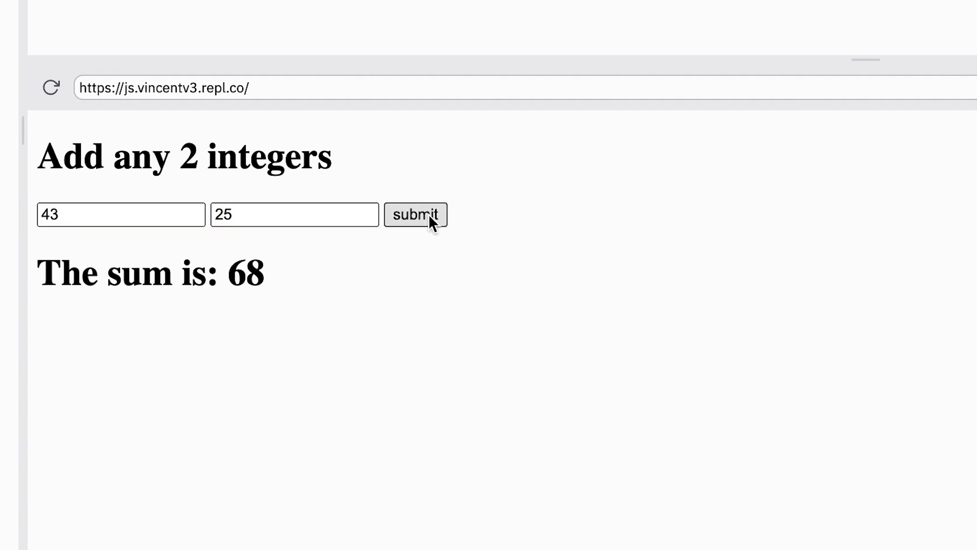
pyautogui.moveTo(283, 289)
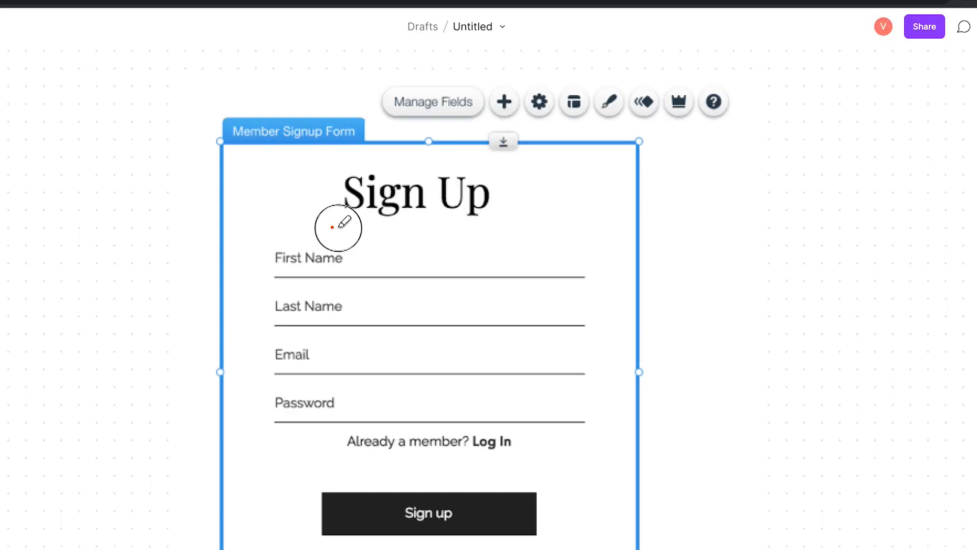
# Step: Return to the Replit index.html editor with the Input + Forms heading and its preview
pyautogui.moveTo(339, 227); pyautogui.dragTo(489, 217)
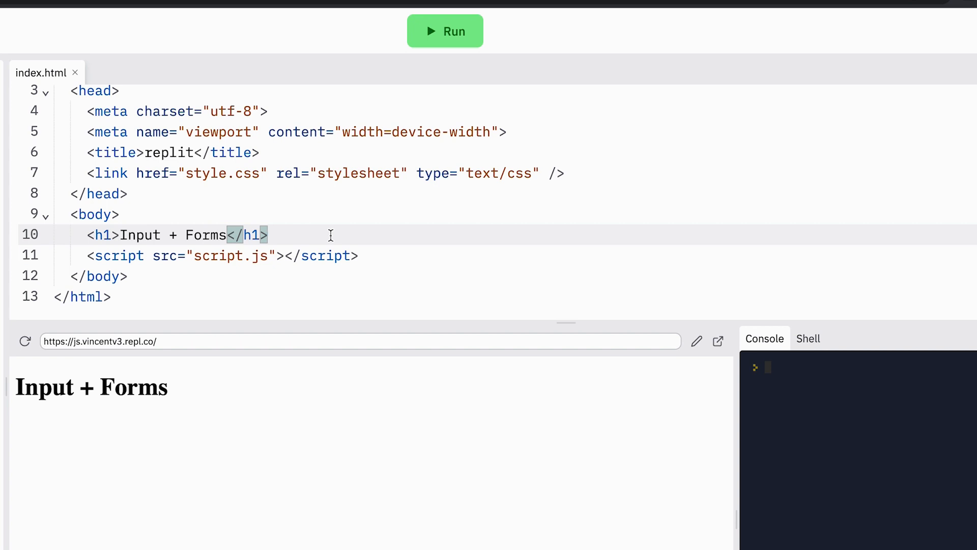
# Step: Write a <form> with a text input using placeholder 'Your name' and id 'fname'
pyautogui.write('<form>')
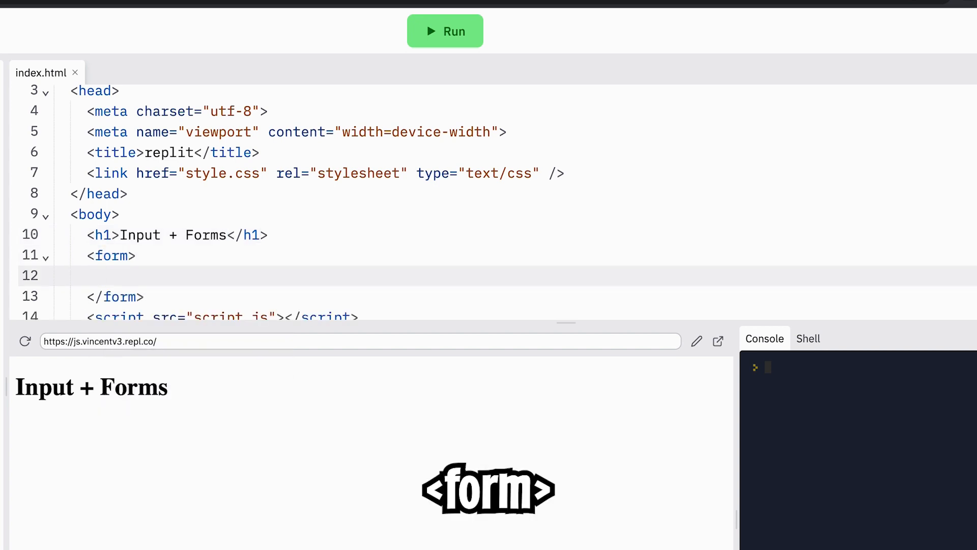
pyautogui.scroll(-3)
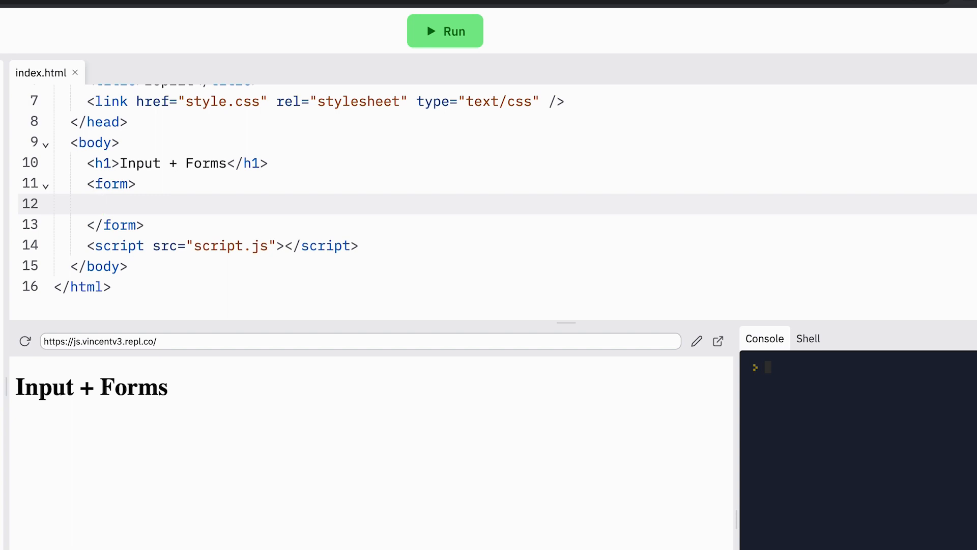
pyautogui.write('<input type')
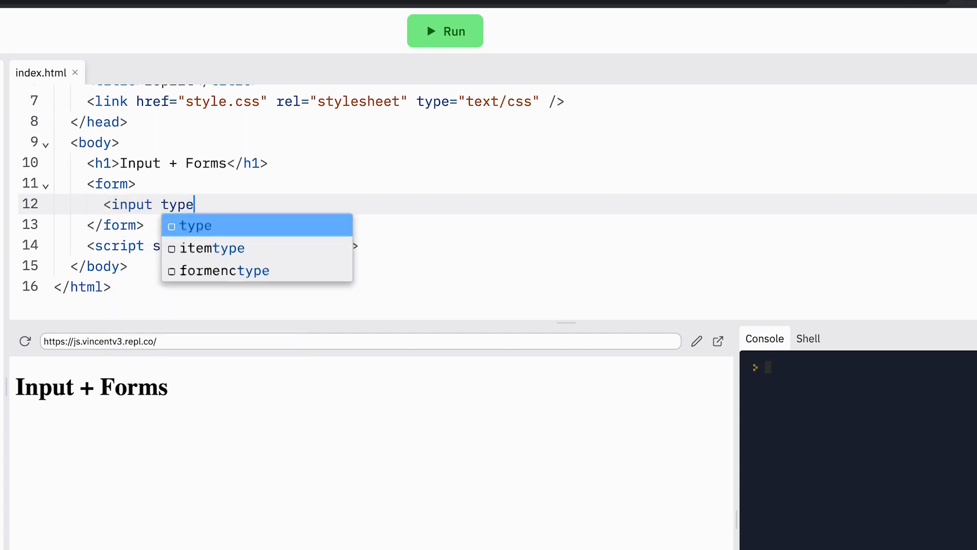
pyautogui.write('="text"')
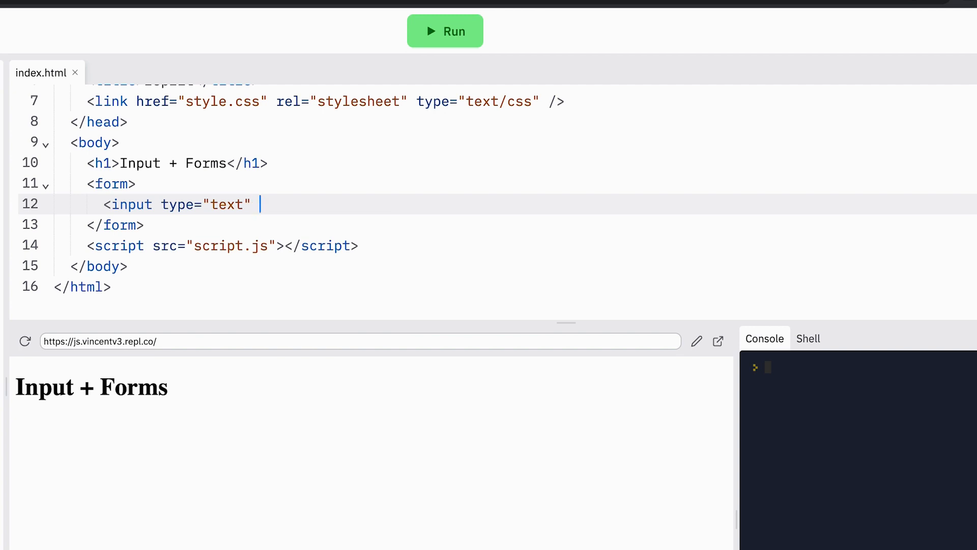
pyautogui.write('value=""')
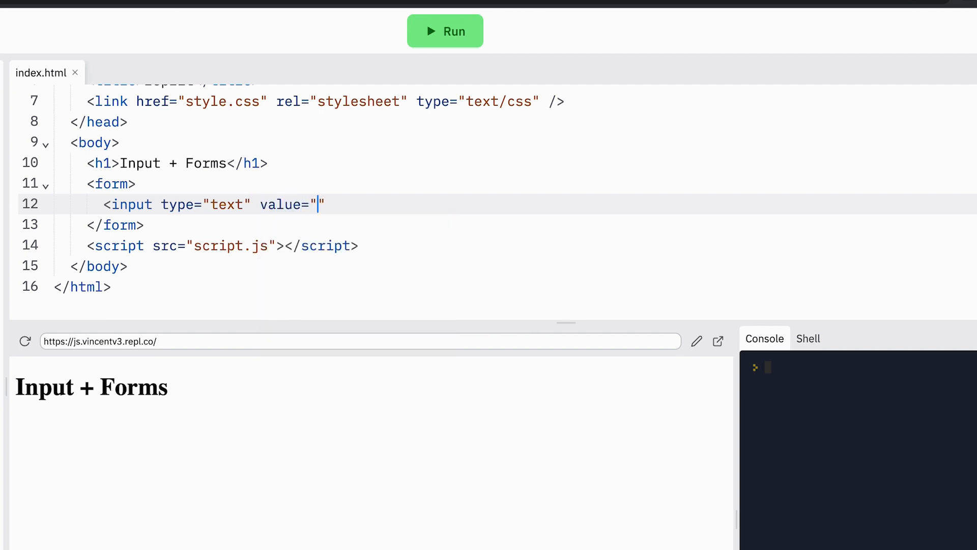
pyautogui.write('placeholder="Your na')
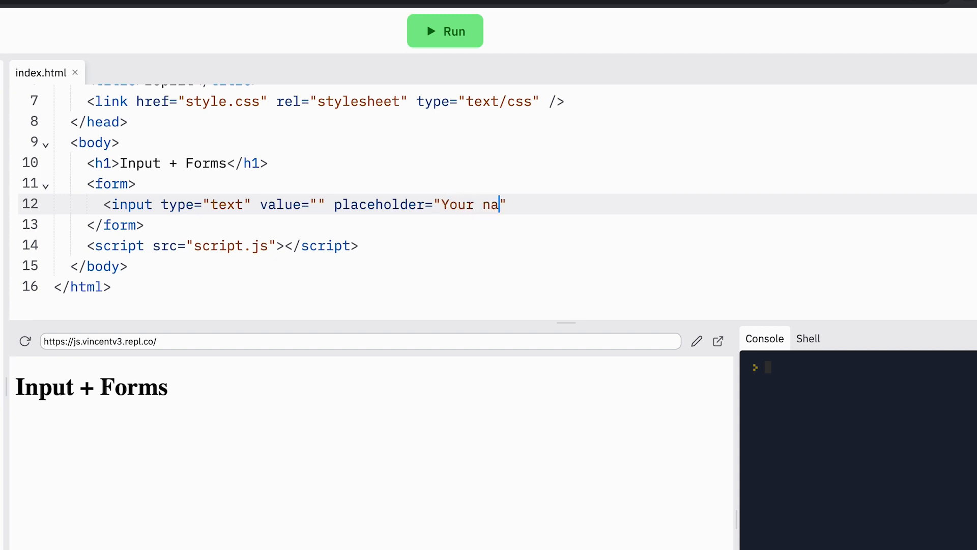
pyautogui.write('me"/>')
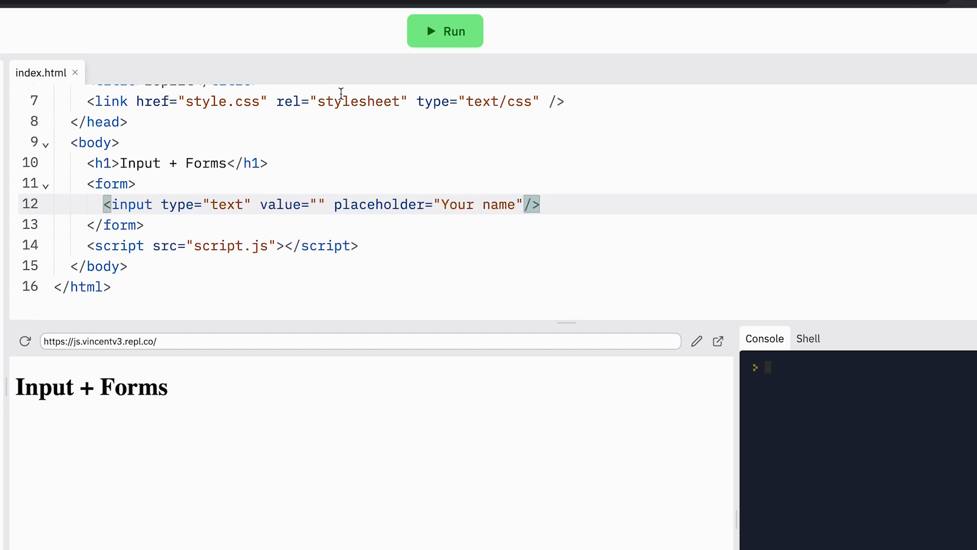
pyautogui.click(444, 31)
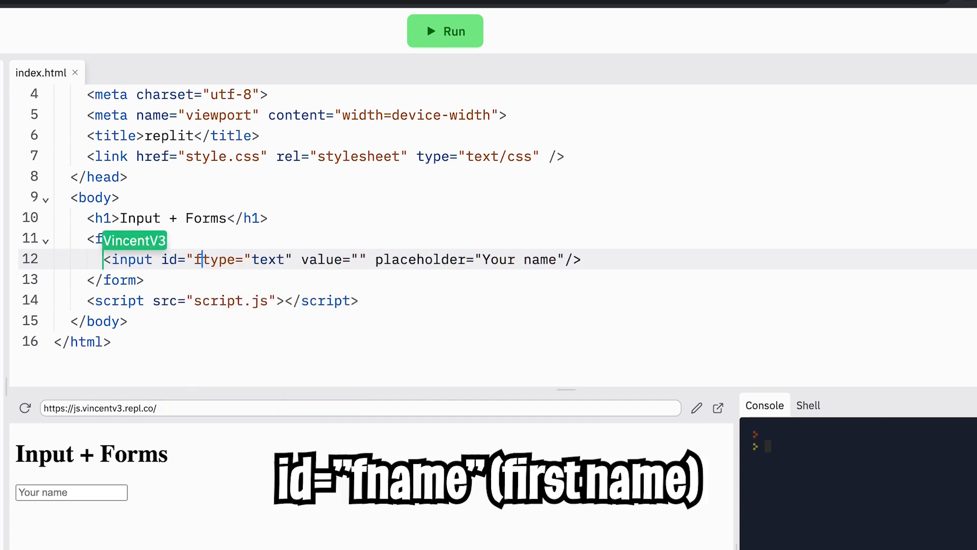
pyautogui.write('name"')
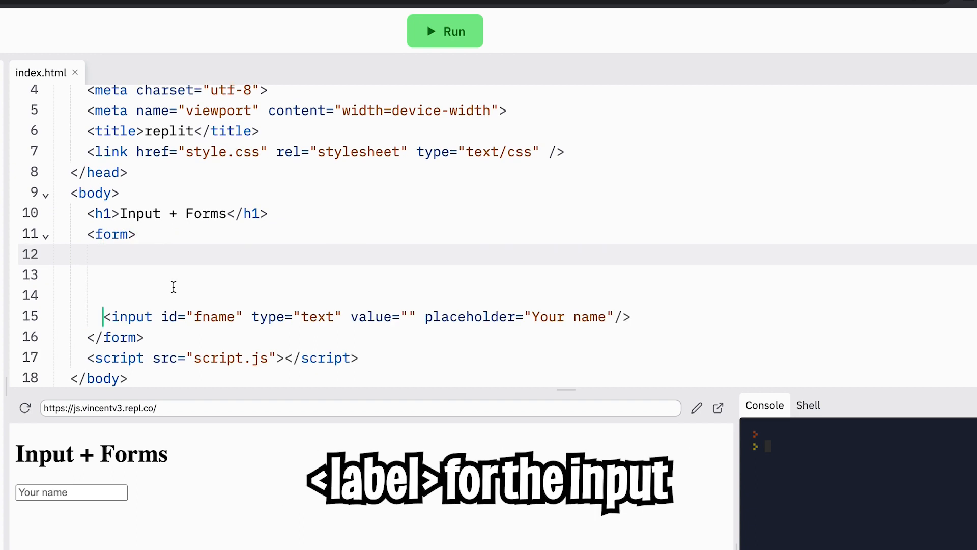
# Step: Add <label for="fname">First Name</label> above the input and check it in the preview
pyautogui.write('<')
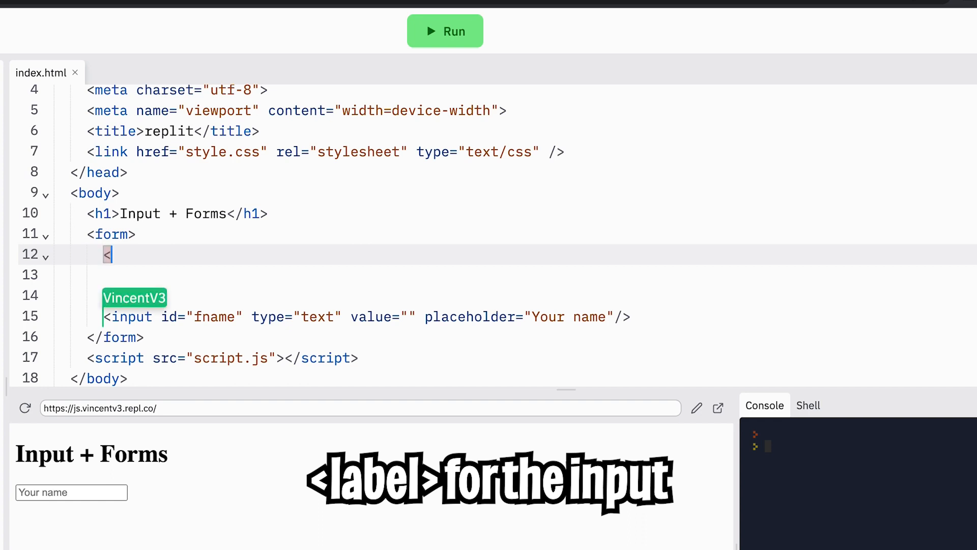
pyautogui.write('label')
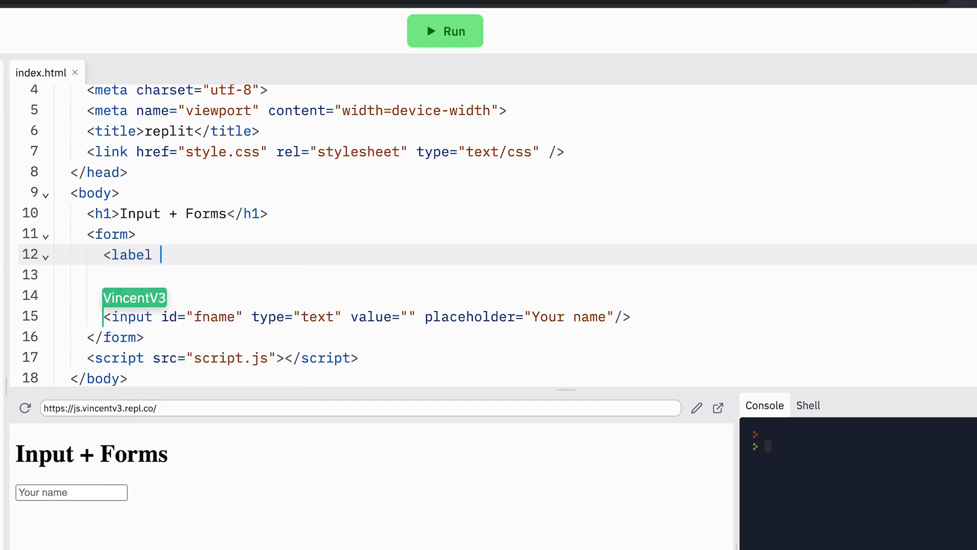
pyautogui.write('for=""')
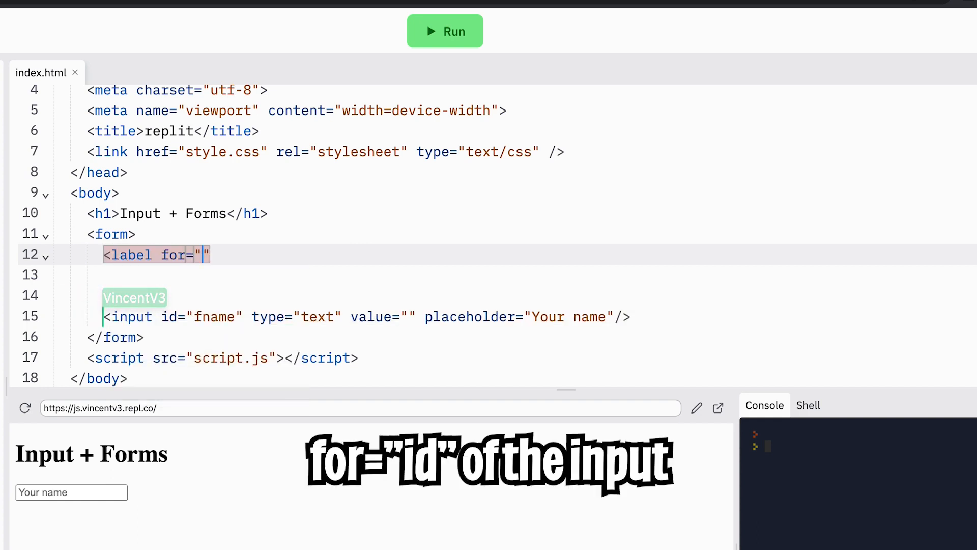
pyautogui.write('fname')
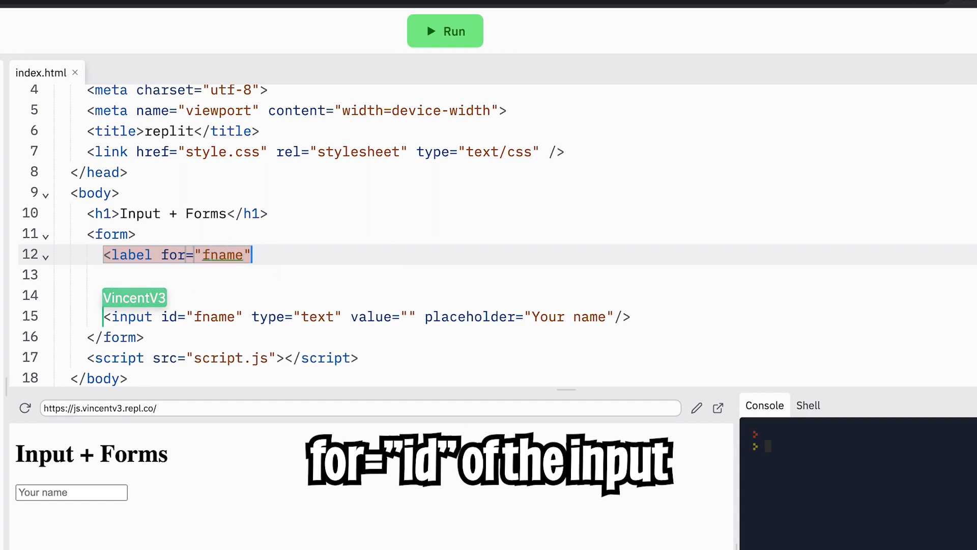
pyautogui.write('>First Na')
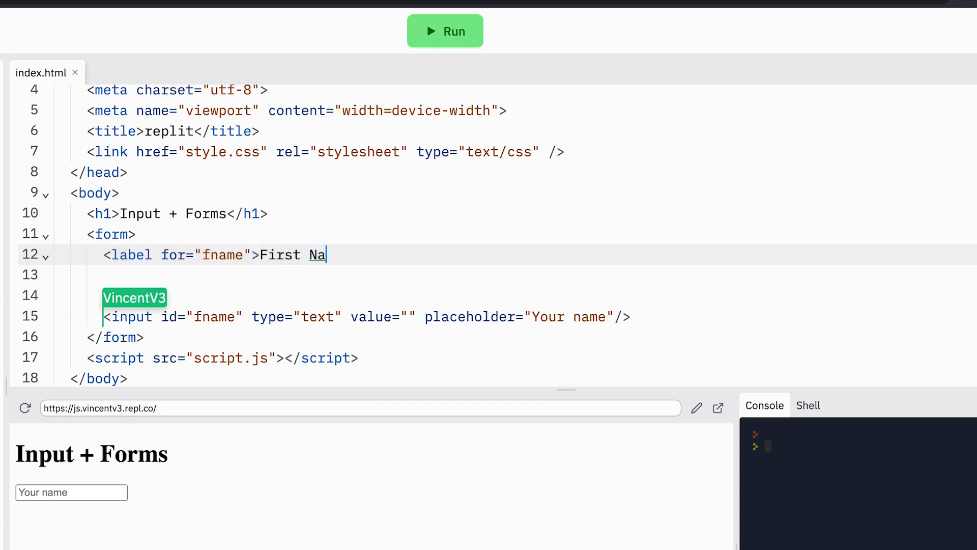
pyautogui.write('me<')
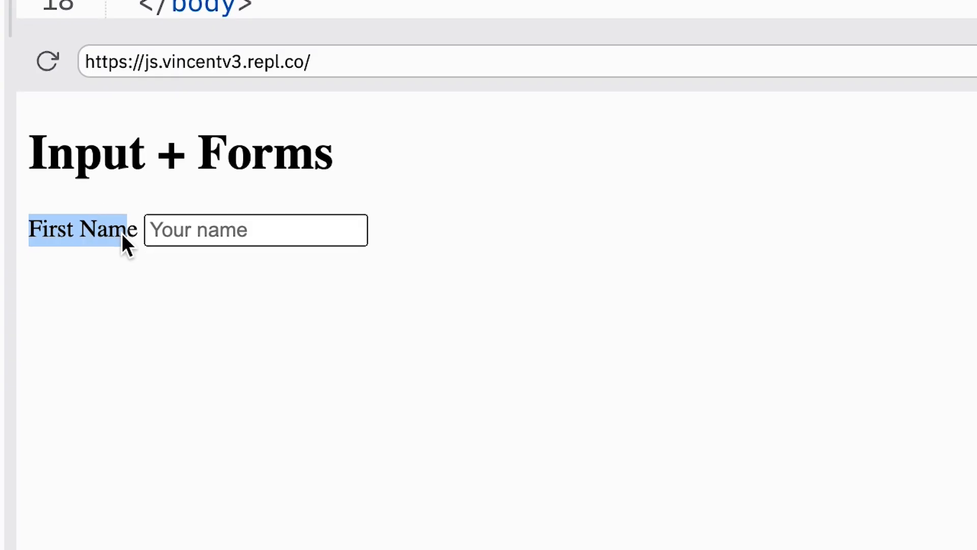
pyautogui.click(255, 230)
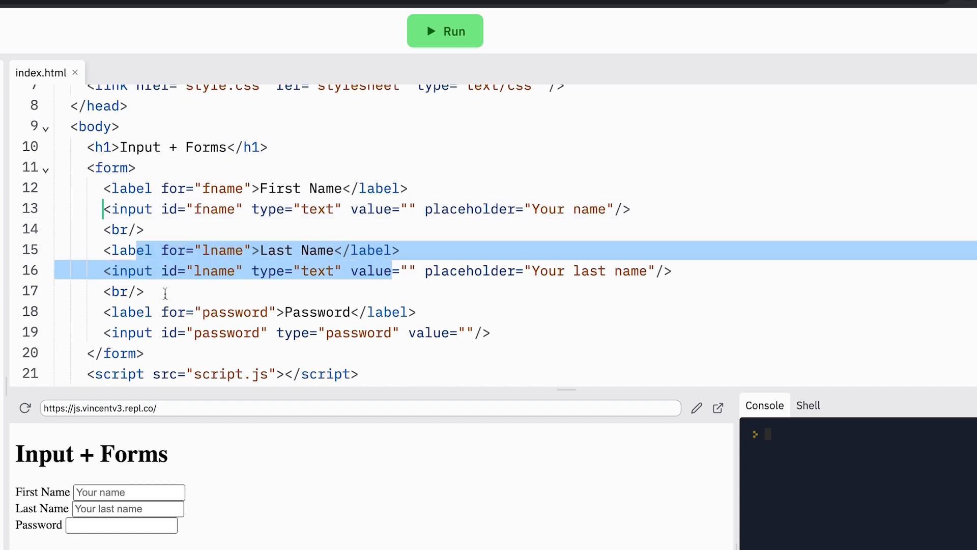
pyautogui.click(308, 333)
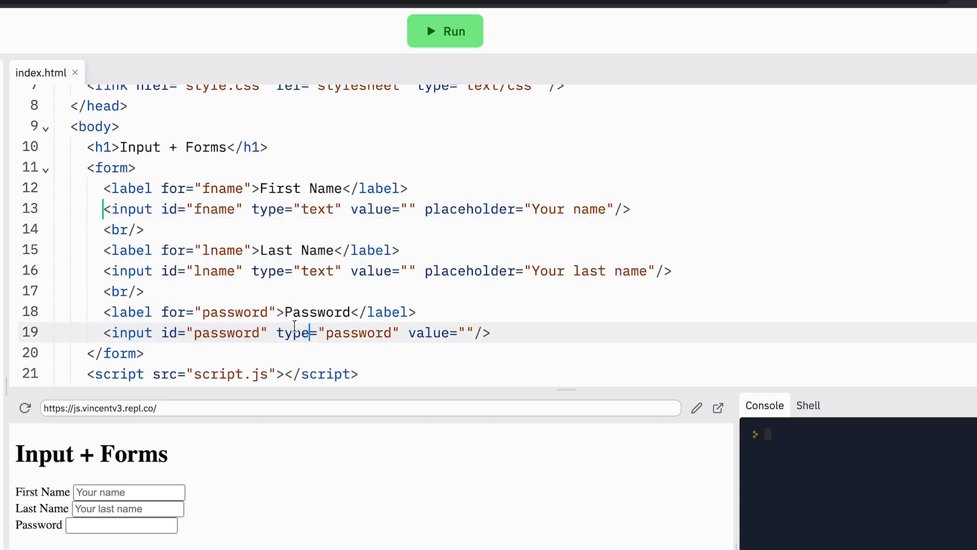
pyautogui.doubleClick(358, 332)
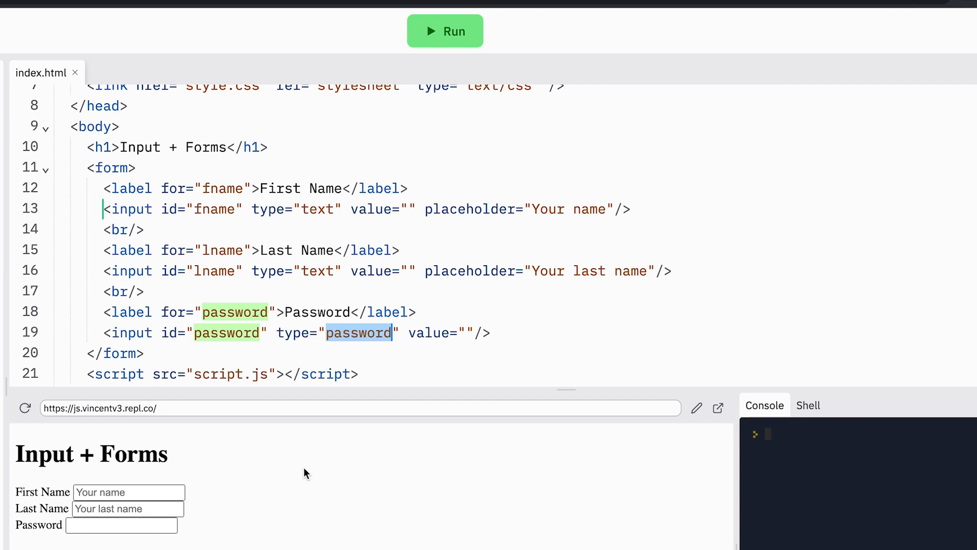
pyautogui.write('VincentV3')
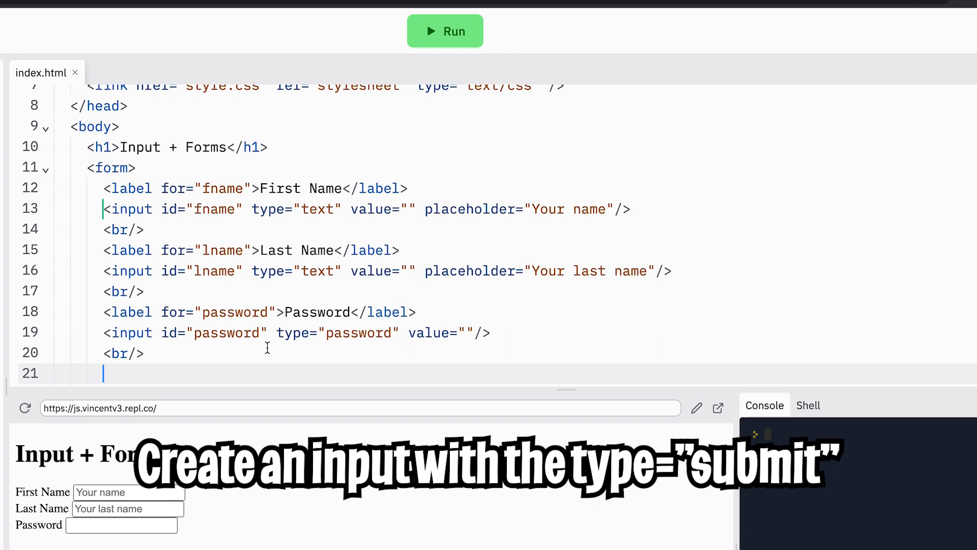
# Step: Add <input type="submit" value="Submit"/> to the end of the form
pyautogui.write('<input t')
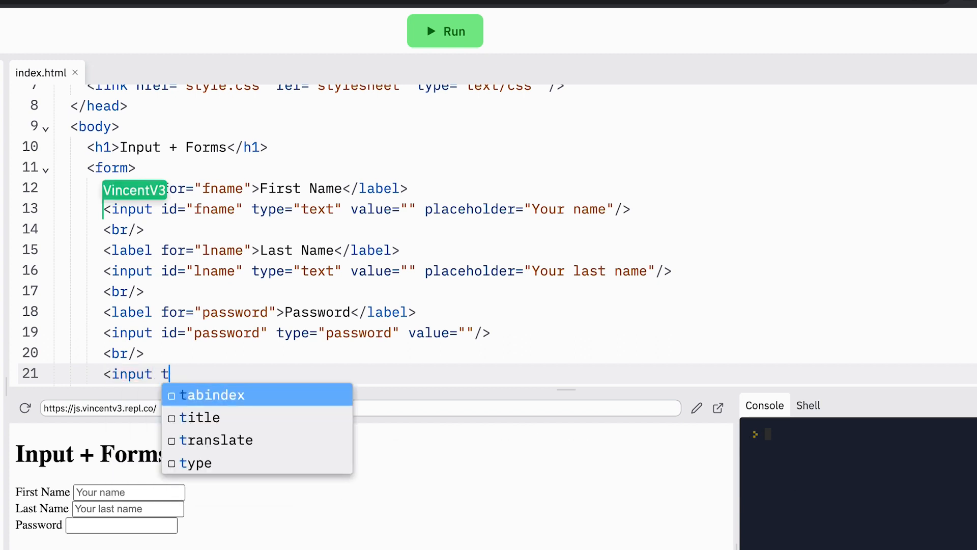
pyautogui.write('ype="submit" value=')
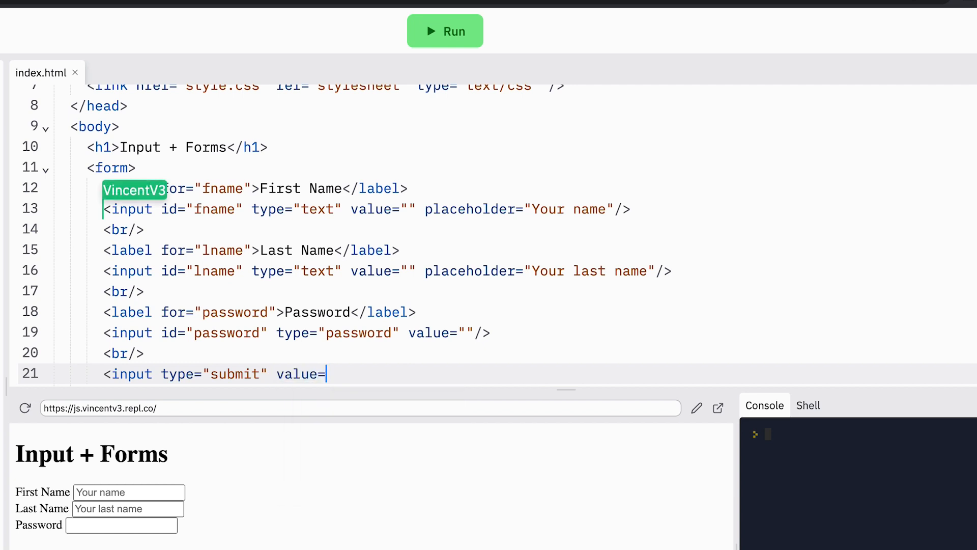
pyautogui.write('S"')
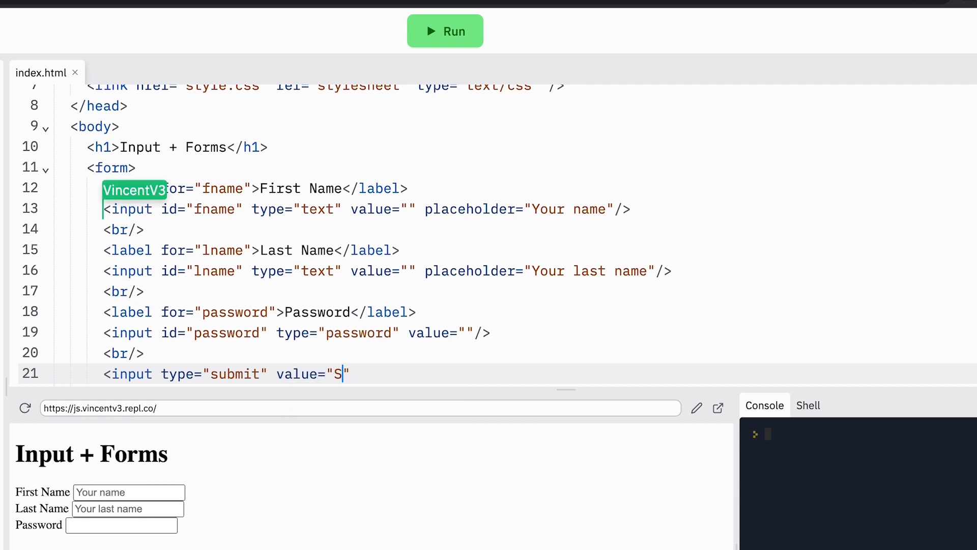
pyautogui.write('ubmit"/>')
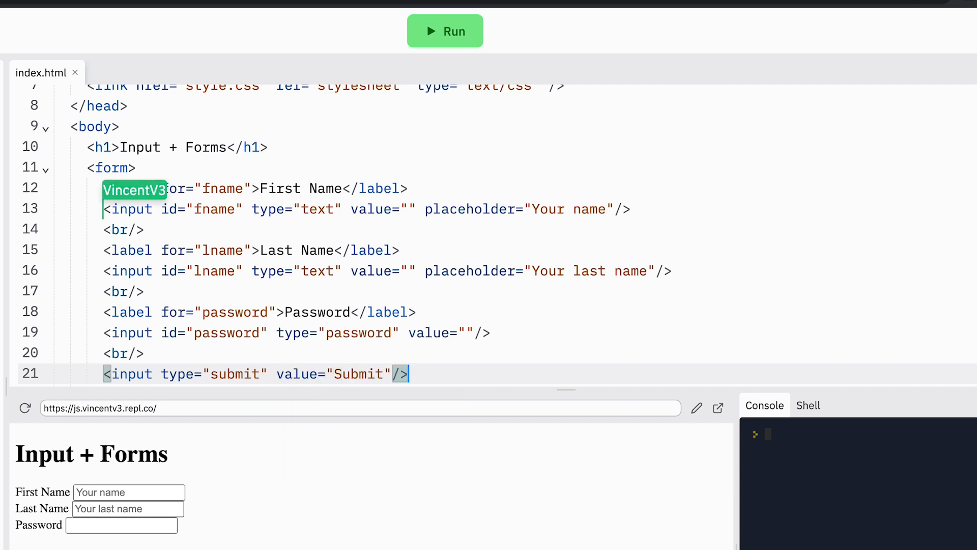
# Step: Run the page and press the Submit button twice in the preview
pyautogui.click(444, 31)
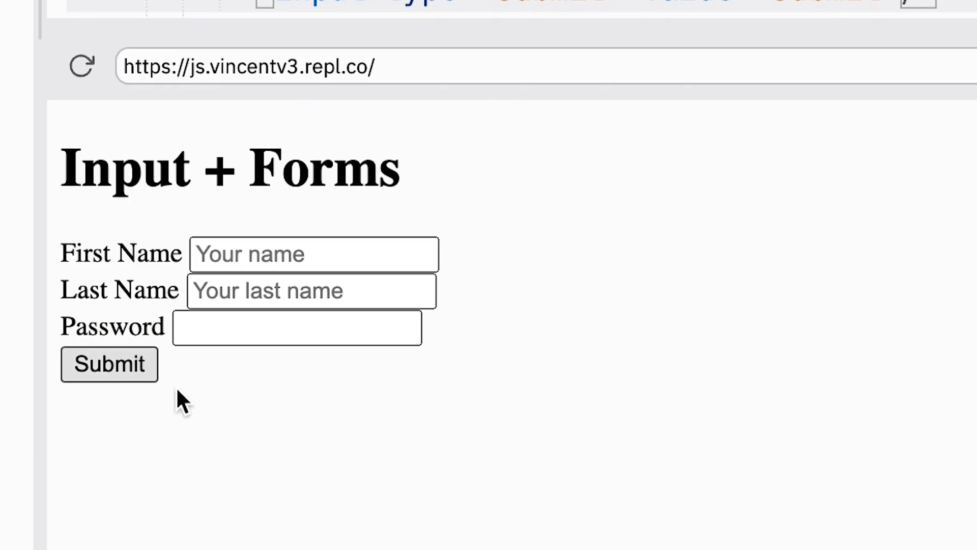
pyautogui.click(108, 364)
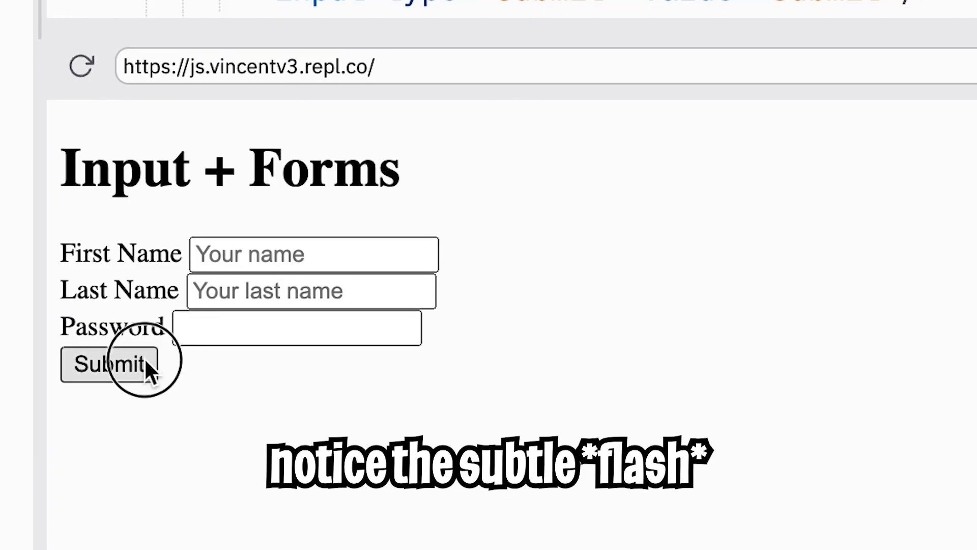
pyautogui.click(109, 363)
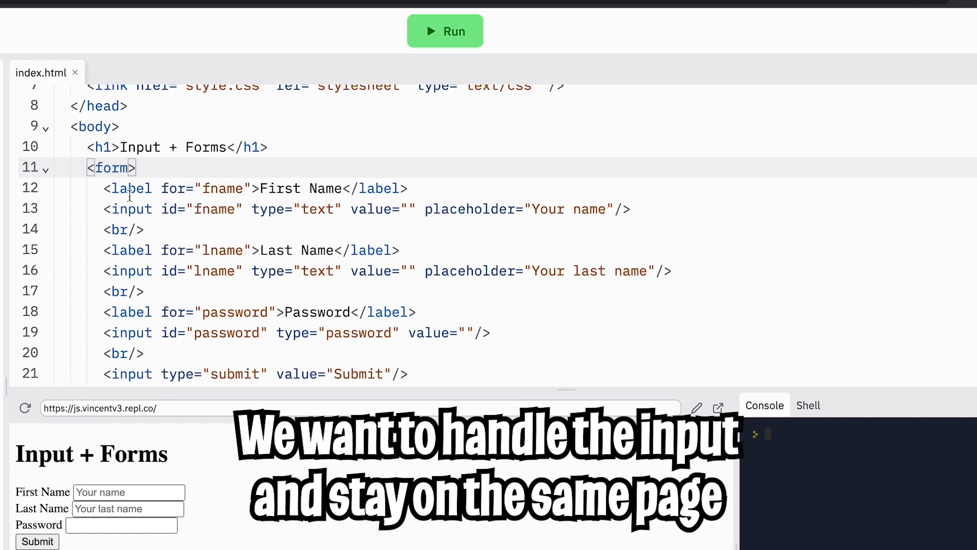
# Step: Add onsubmit="return formSubmit(this);" to the form tag
pyautogui.write('onsubmit=')
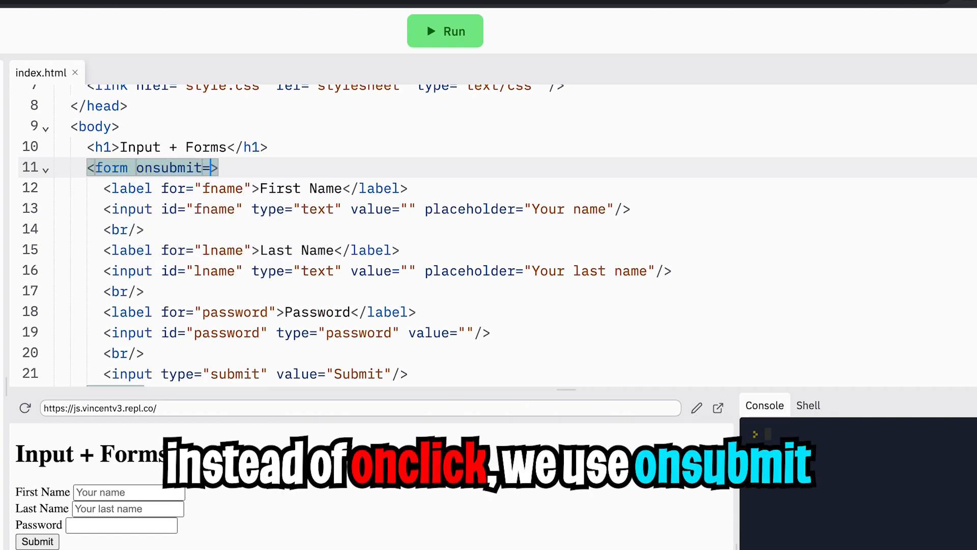
pyautogui.write('formSubmit"')
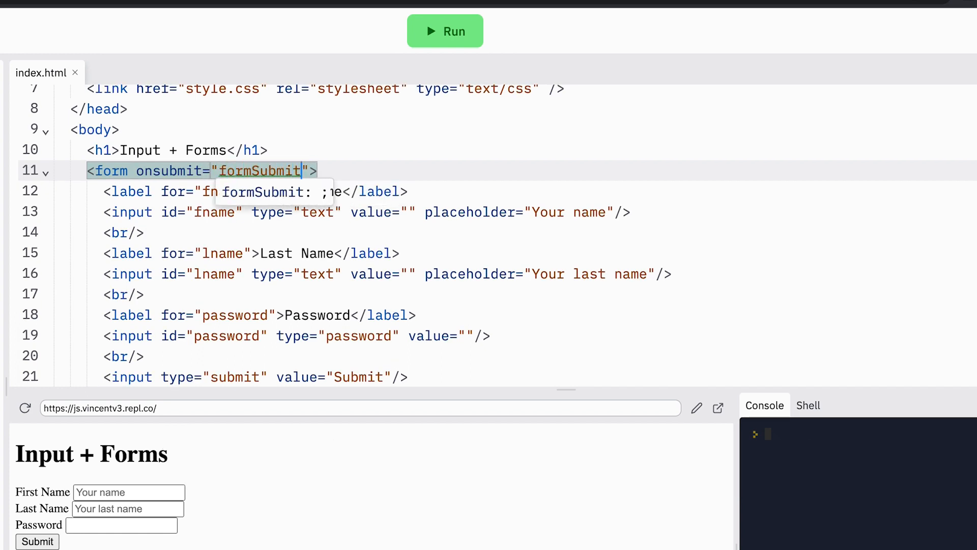
pyautogui.write('()')
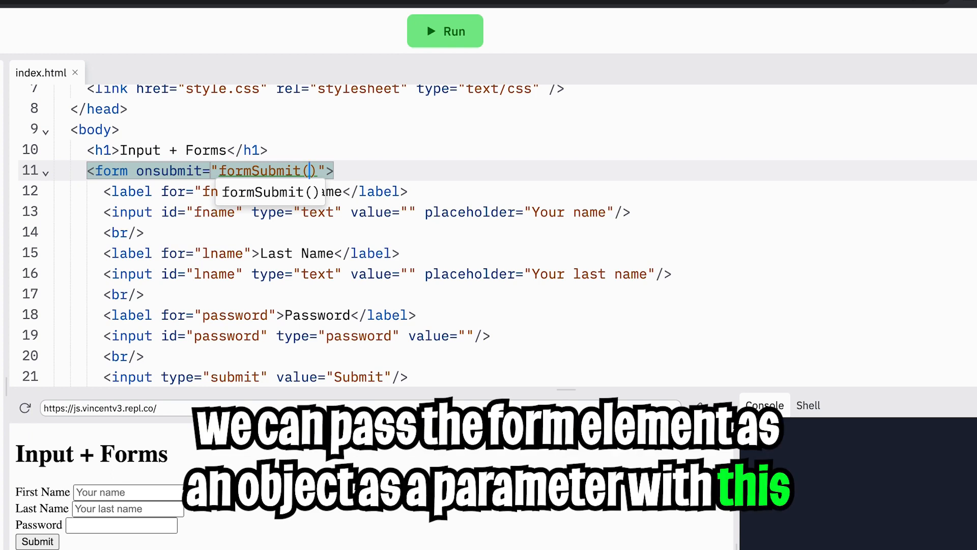
pyautogui.write('this')
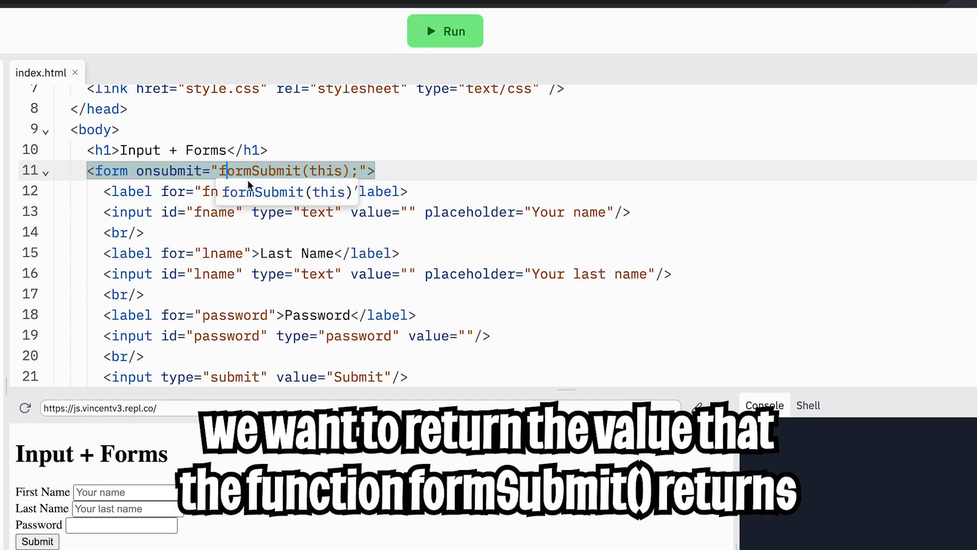
pyautogui.write('return')
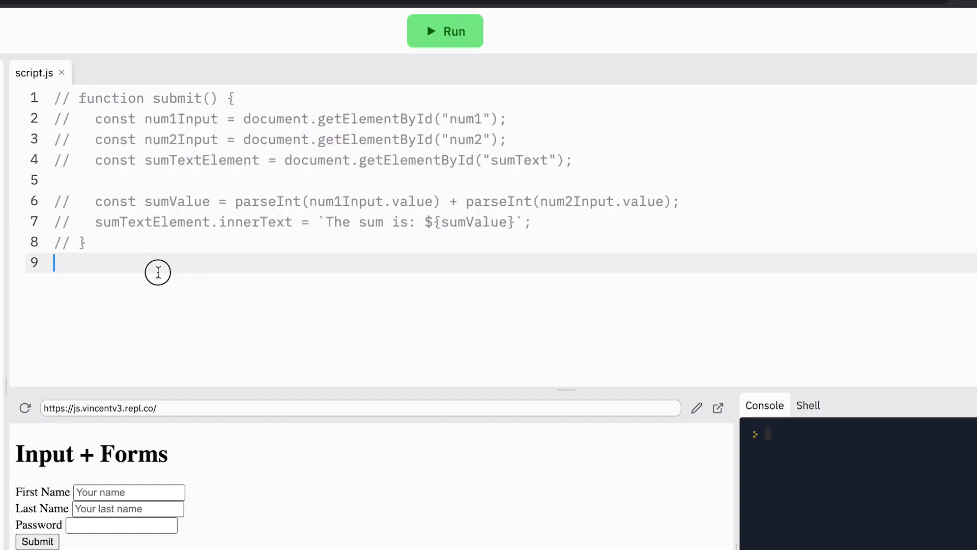
# Step: Write formSubmit(form) logging "submit" and returning false, then run and test Submit
pyautogui.write('function formSub')
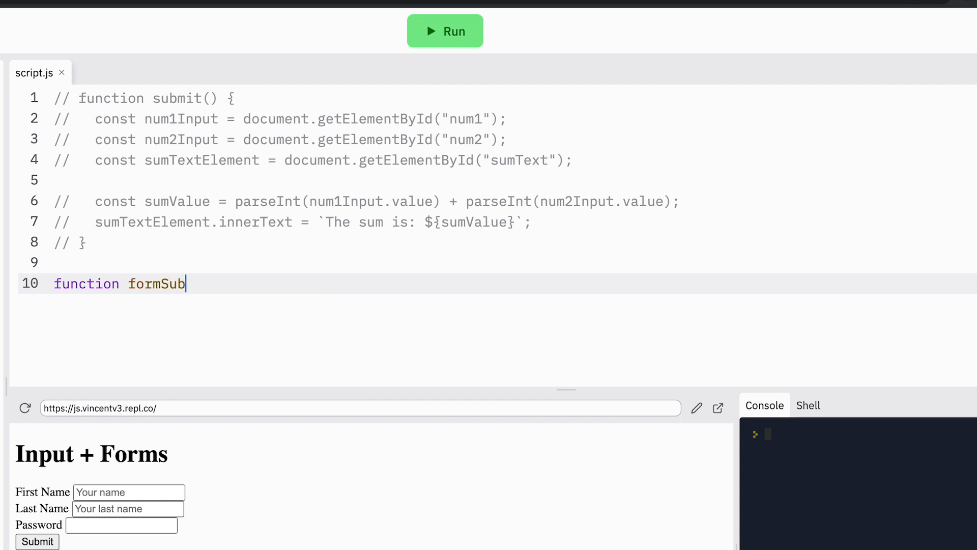
pyautogui.write('mit()')
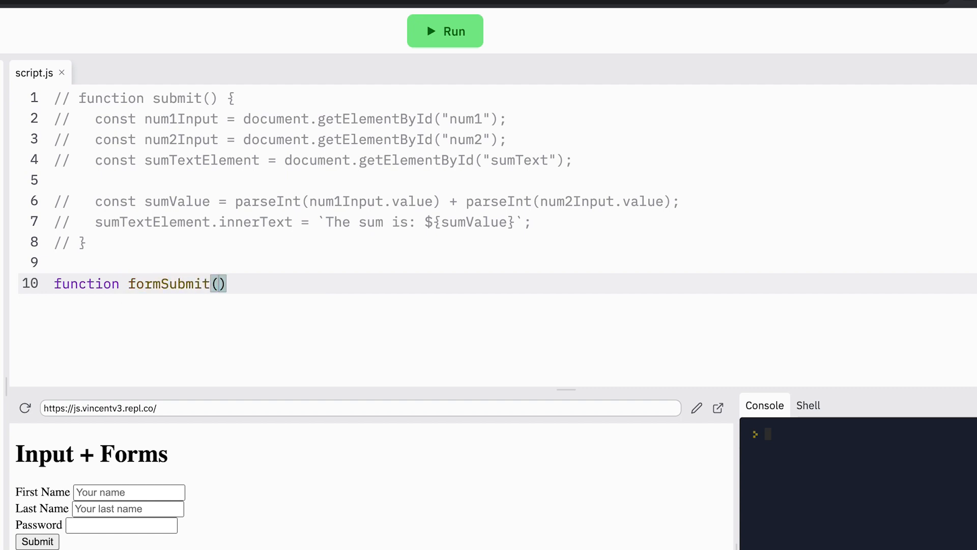
pyautogui.write('form')
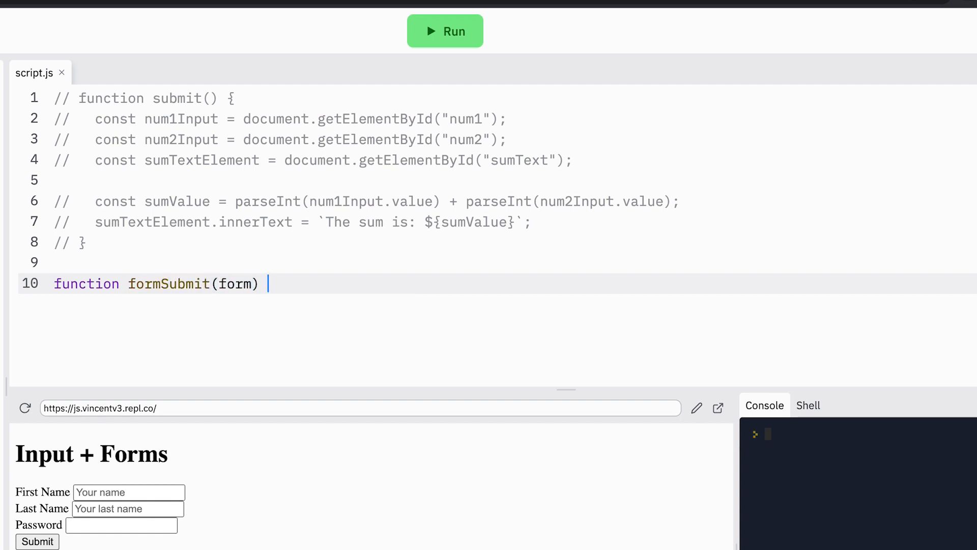
pyautogui.write('{')
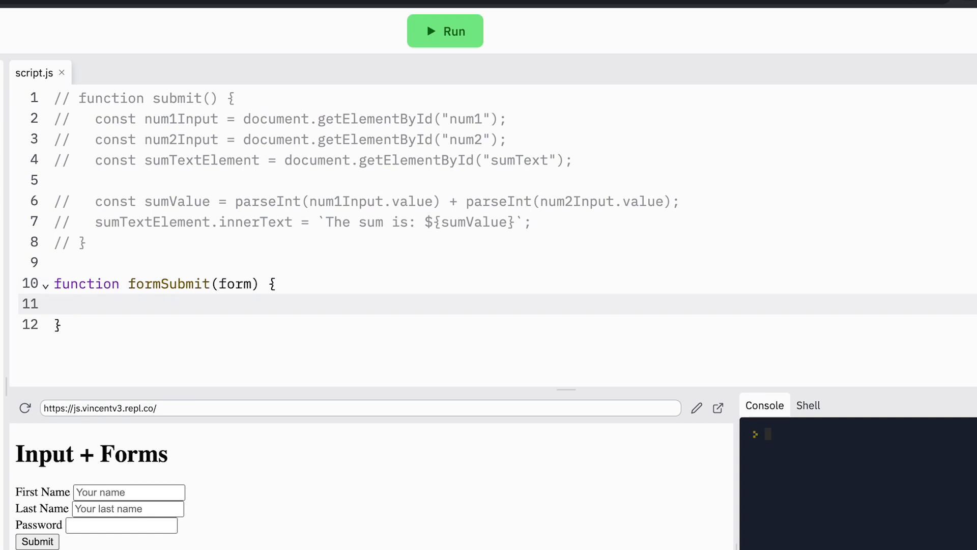
pyautogui.write('console.log')
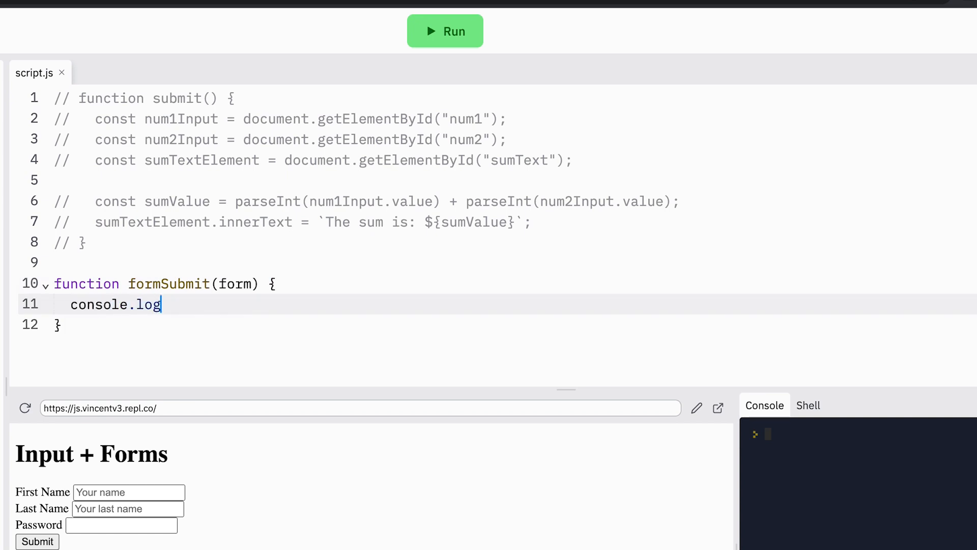
pyautogui.write('("submit");')
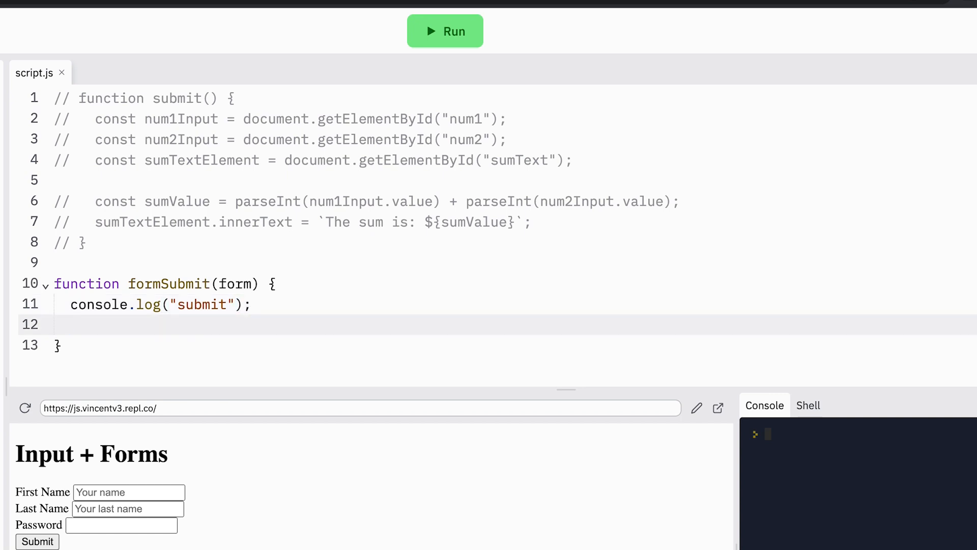
pyautogui.write('return false')
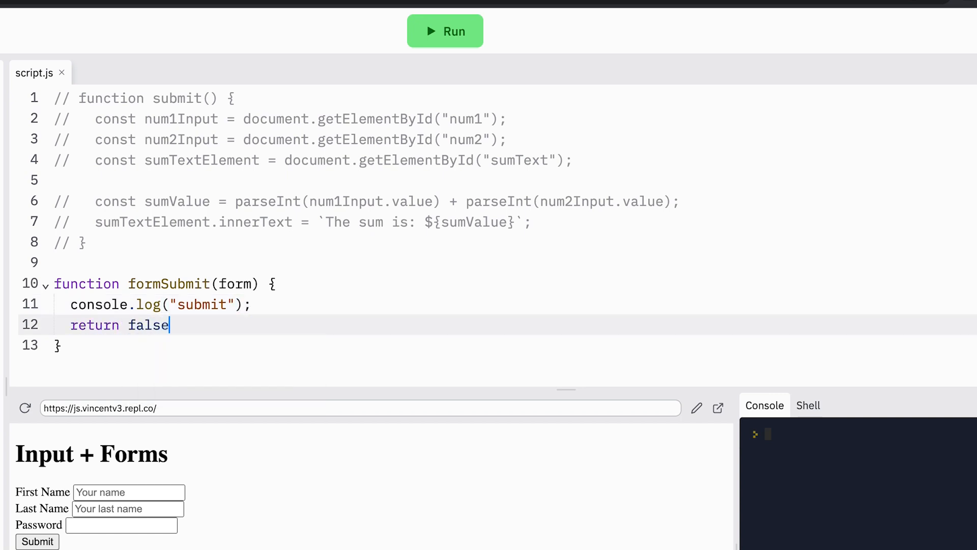
pyautogui.click(445, 31)
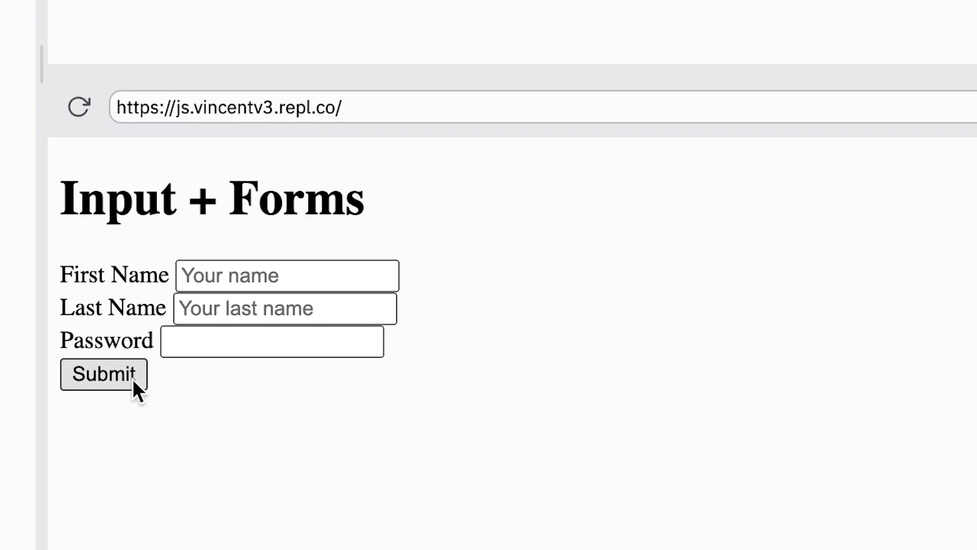
pyautogui.click(103, 374)
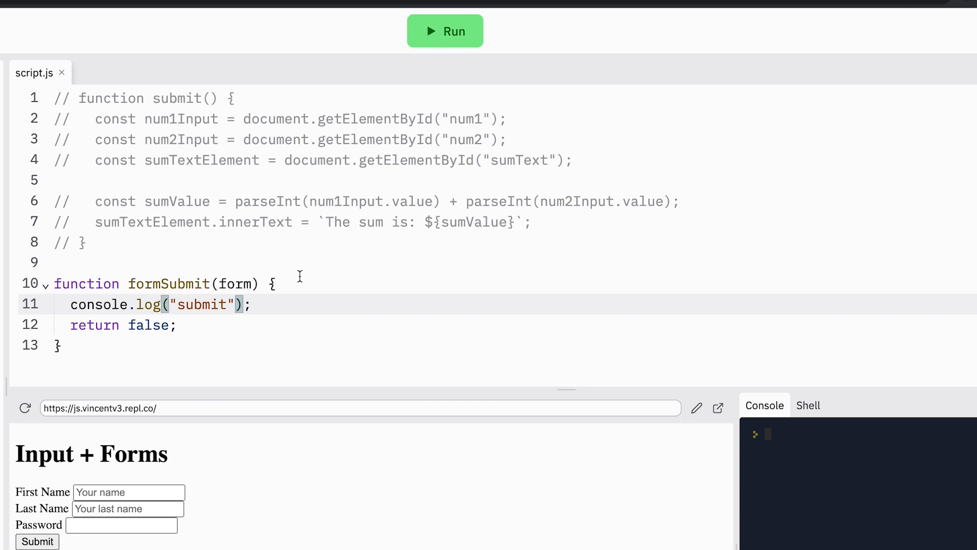
# Step: Log form.fname, lname and password values, then submit the form filled with Vincent
pyautogui.write('form.fname.value')
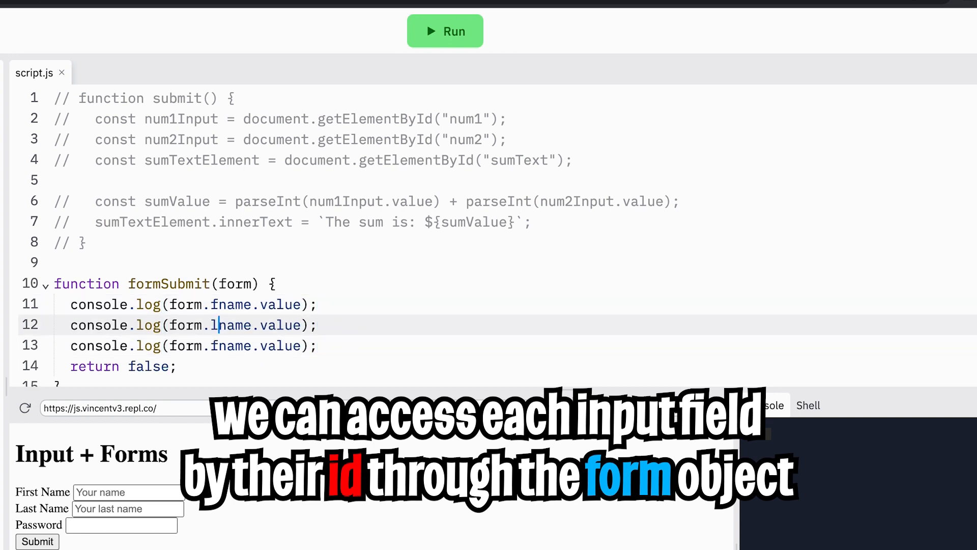
pyautogui.write('passwor')
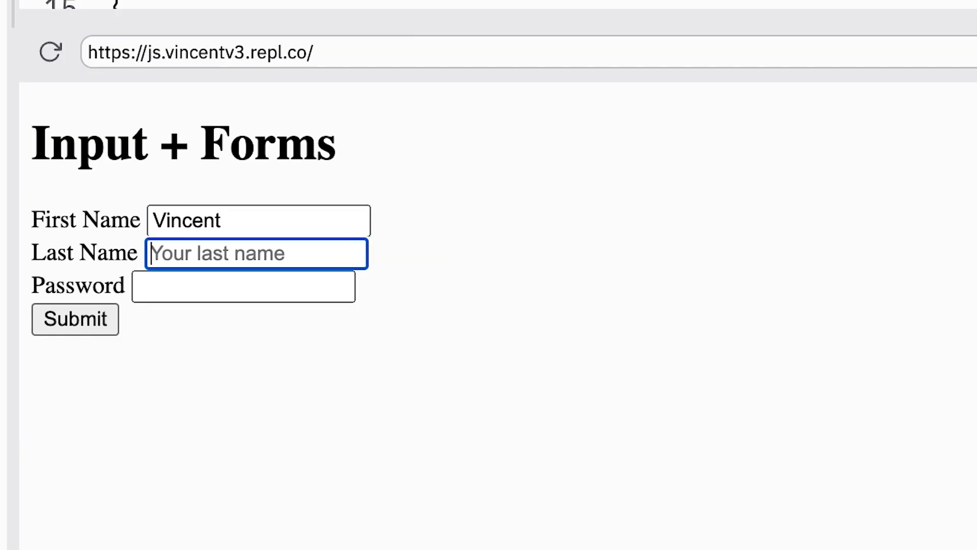
pyautogui.write('V')
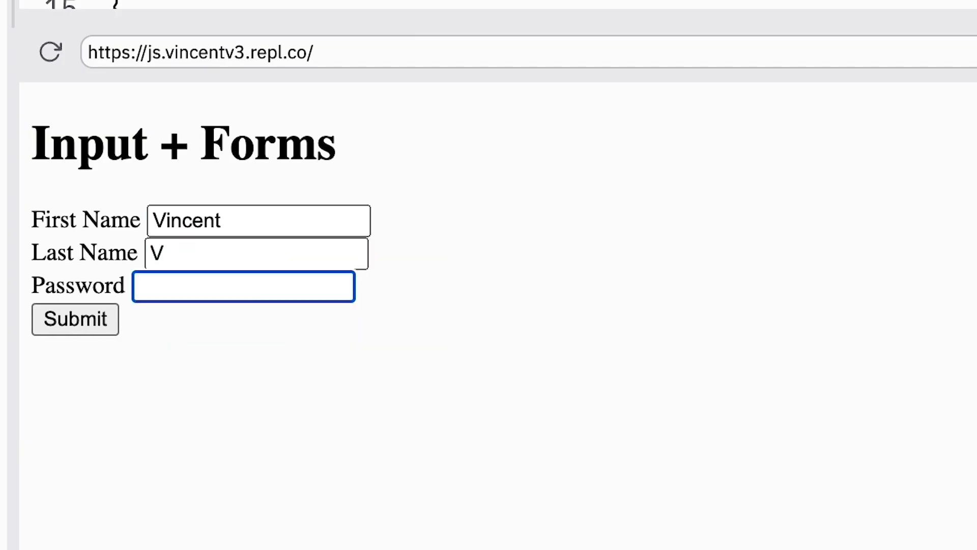
pyautogui.write('•••')
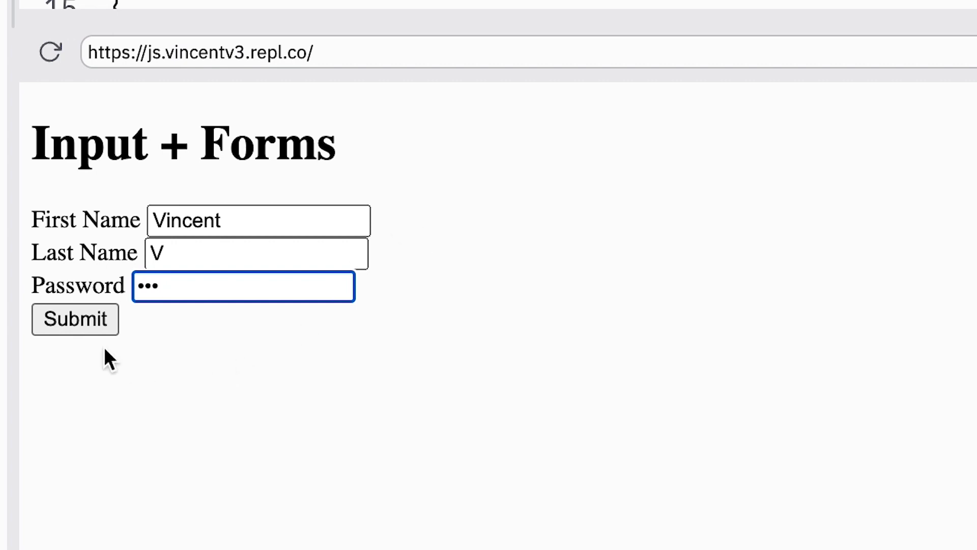
pyautogui.click(74, 319)
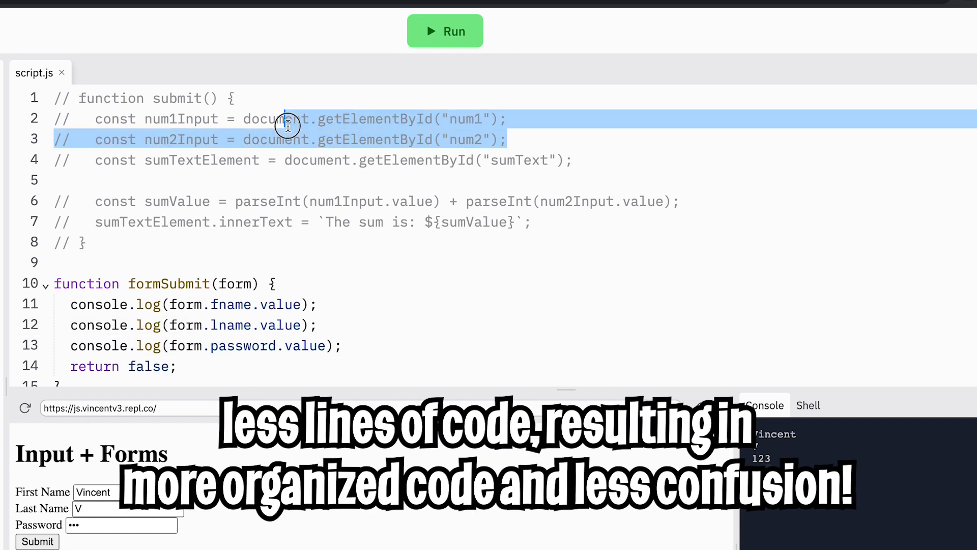
pyautogui.moveTo(339, 146)
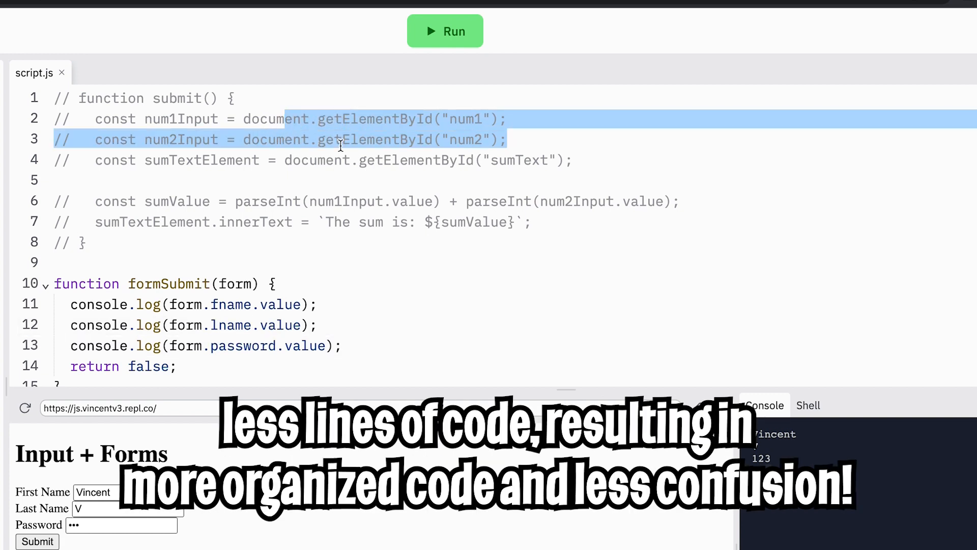